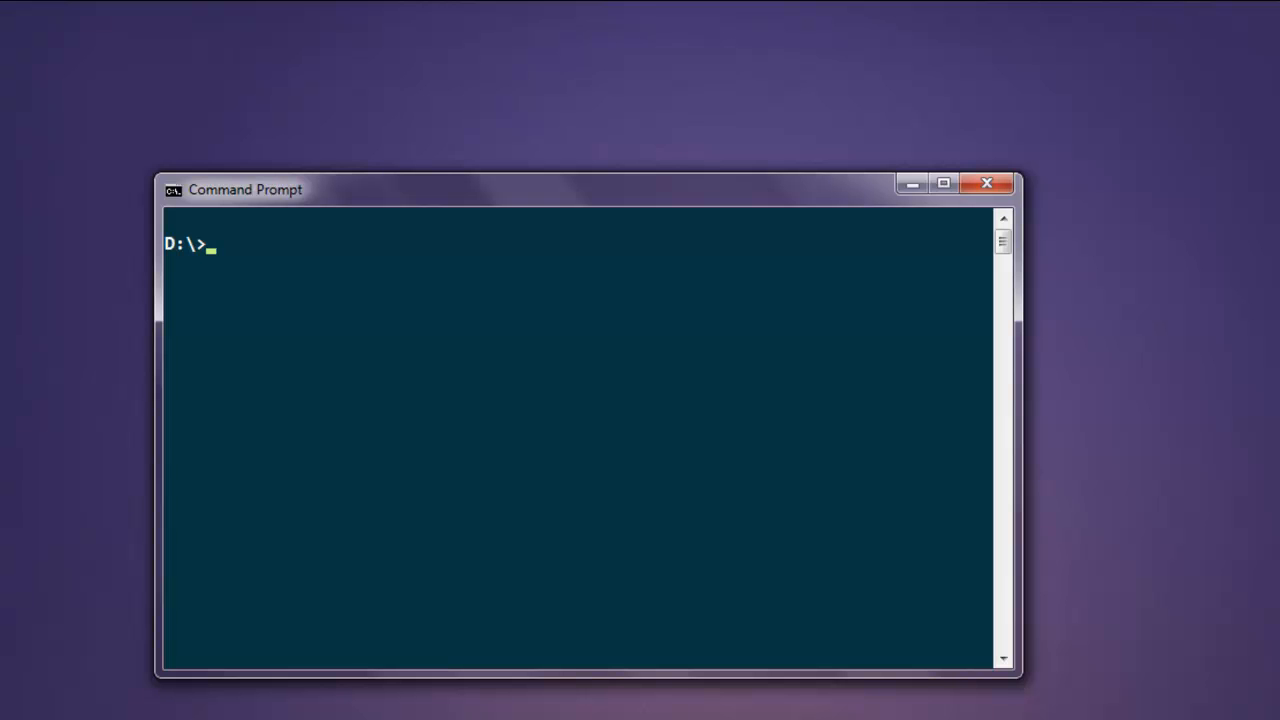
Step: Run node at the D:\ prompt to enter the REPL, then leave it with .exit
{"action": "type", "text": "node"}
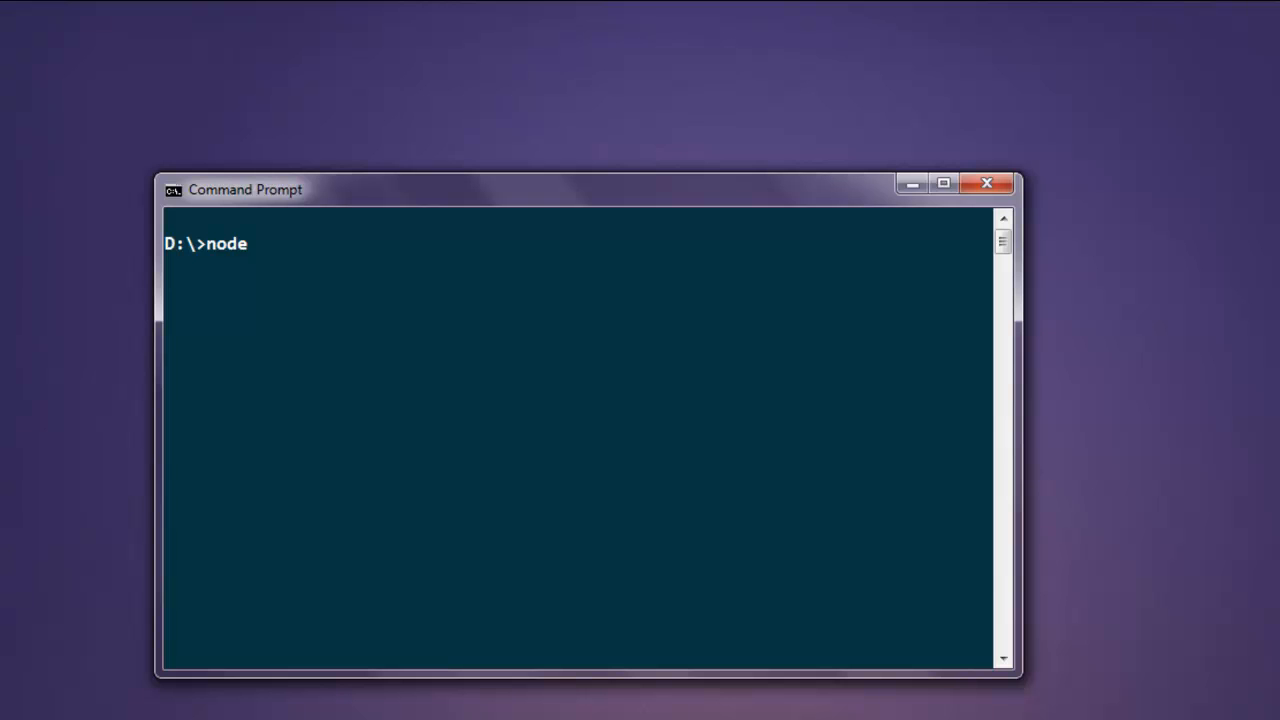
{"action": "key", "text": "Enter"}
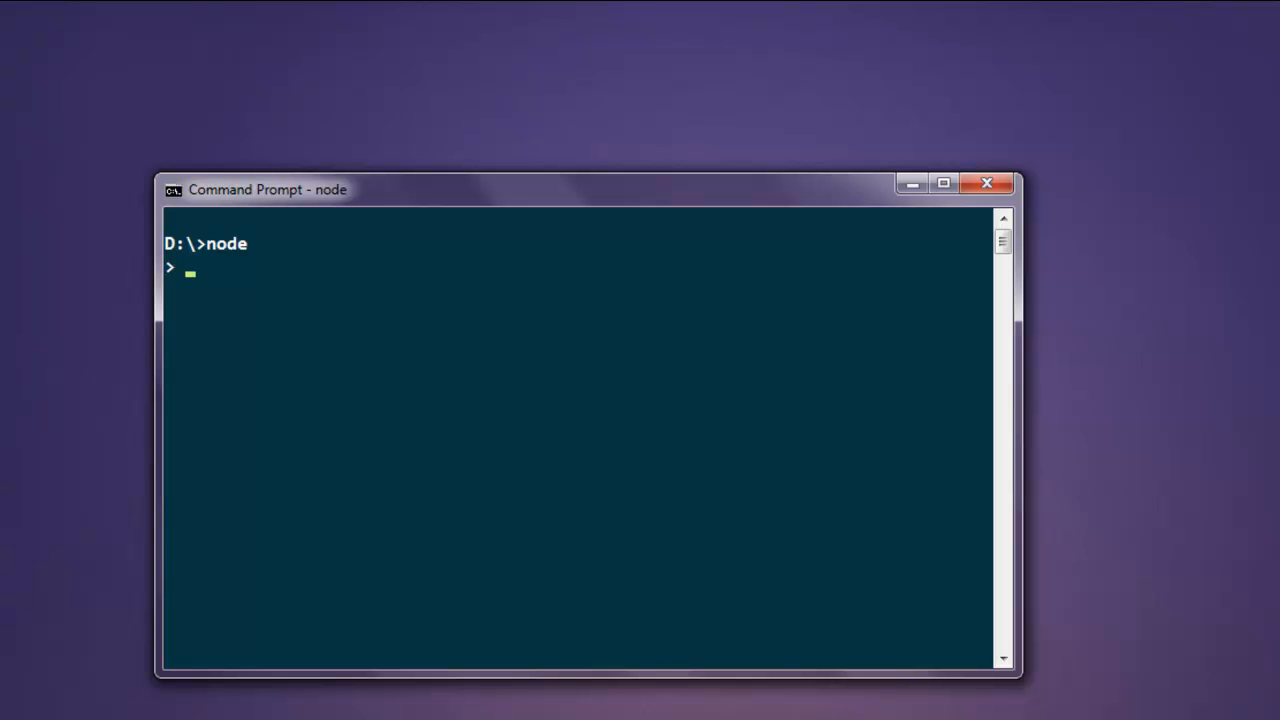
{"action": "type", "text": ".exit"}
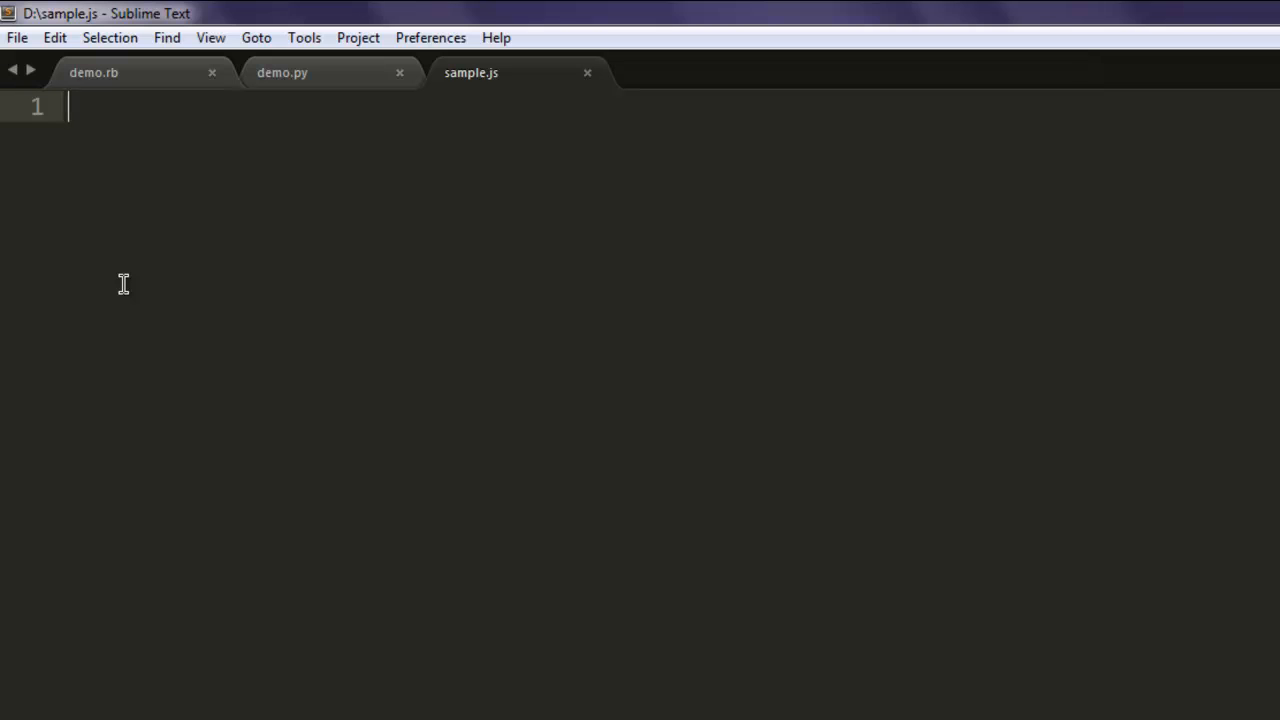
Step: Write console.time('timer'); as the first line of sample.js
{"action": "type", "text": "conso"}
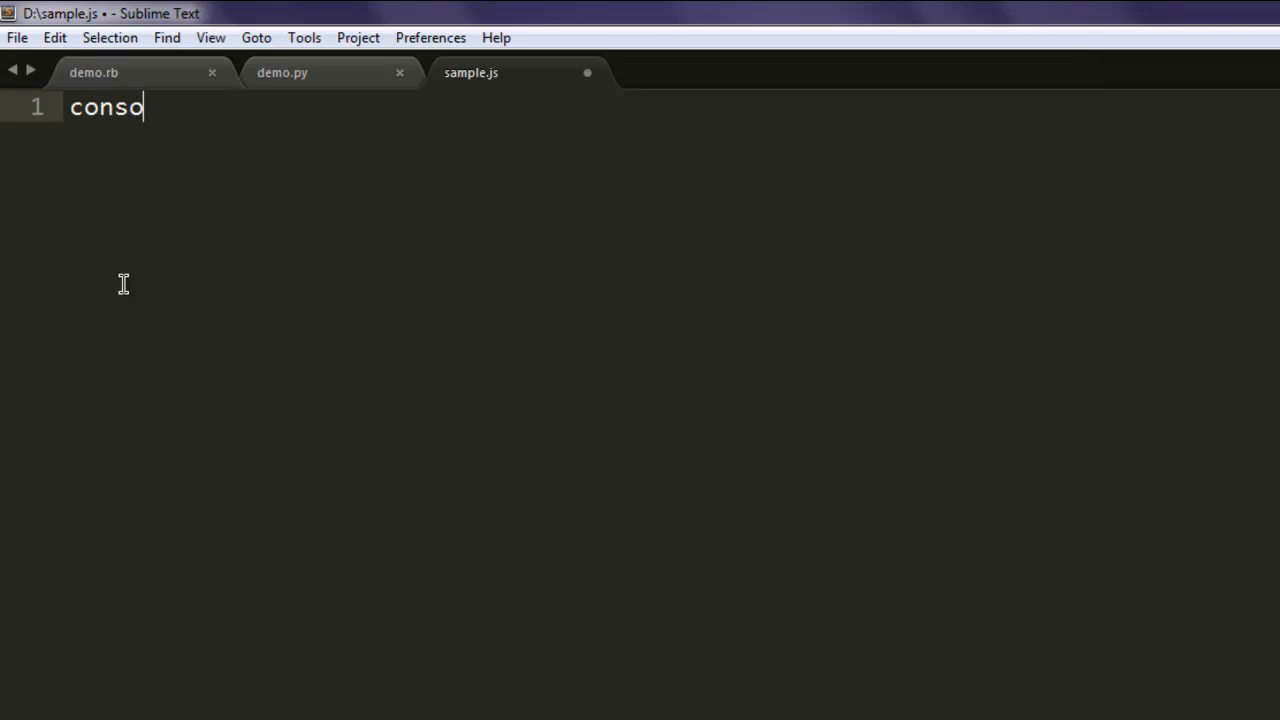
{"action": "type", "text": "le.time"}
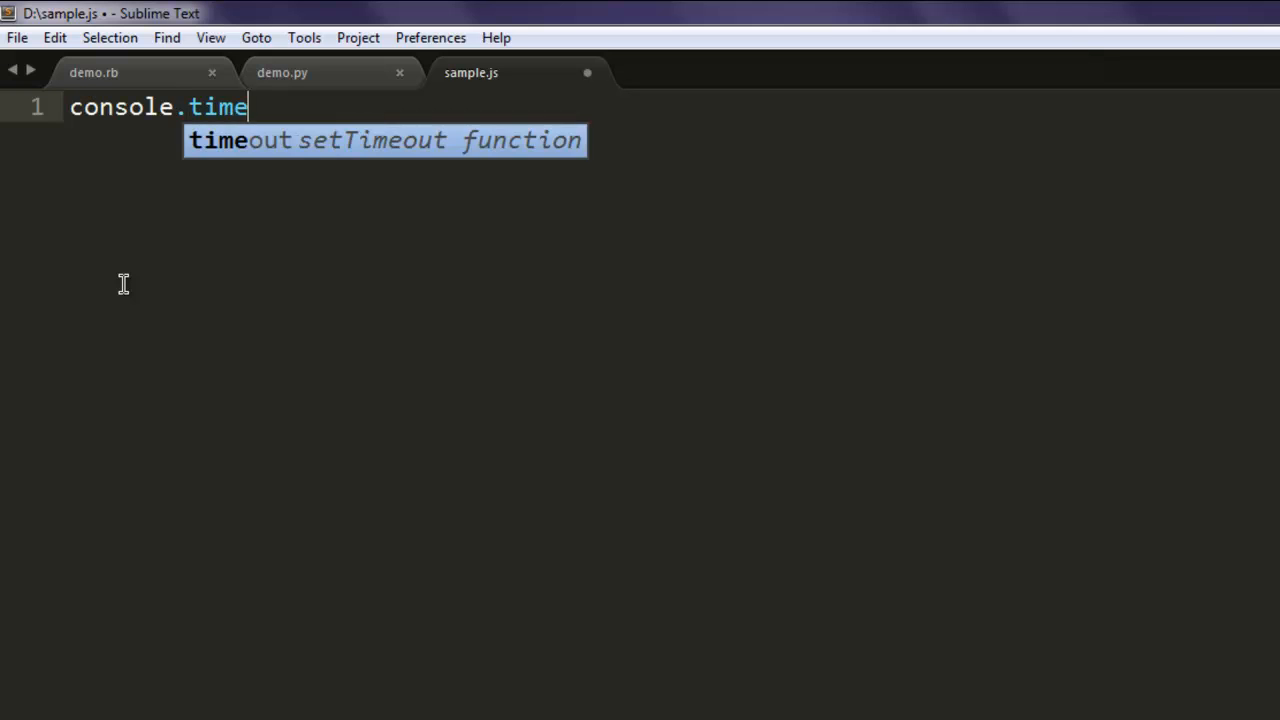
{"action": "type", "text": "('t')"}
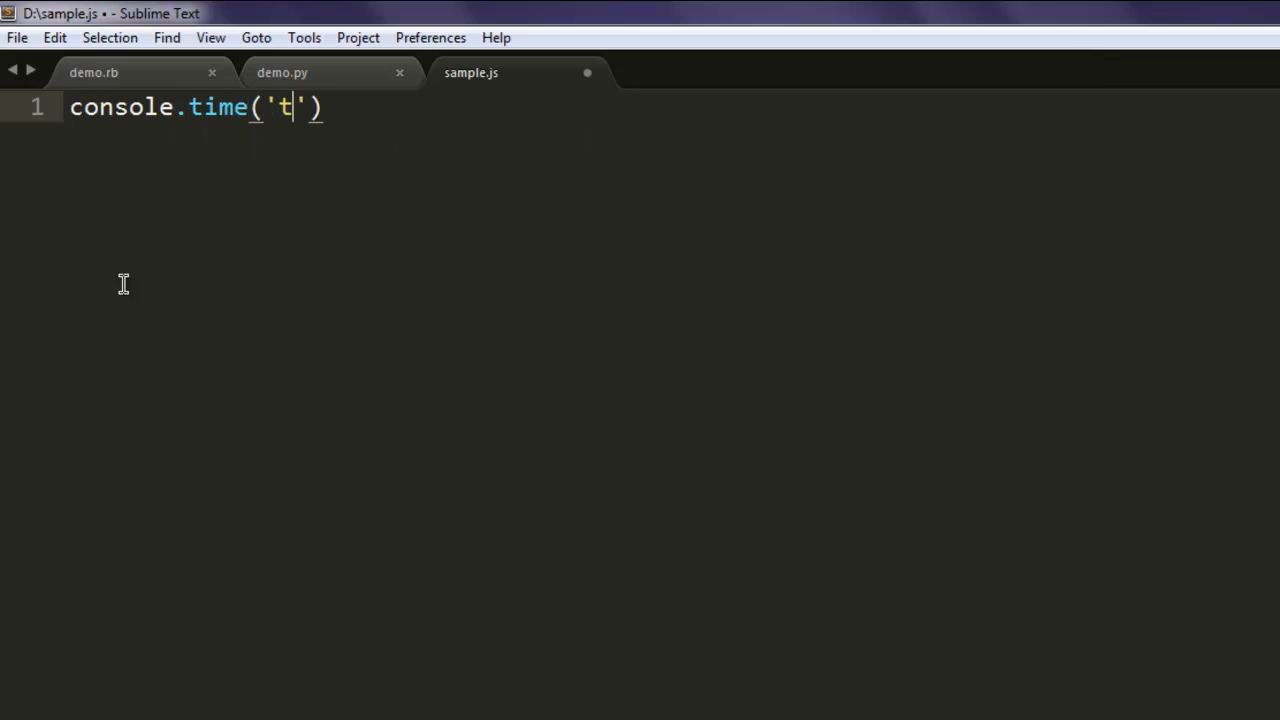
{"action": "type", "text": "imer"}
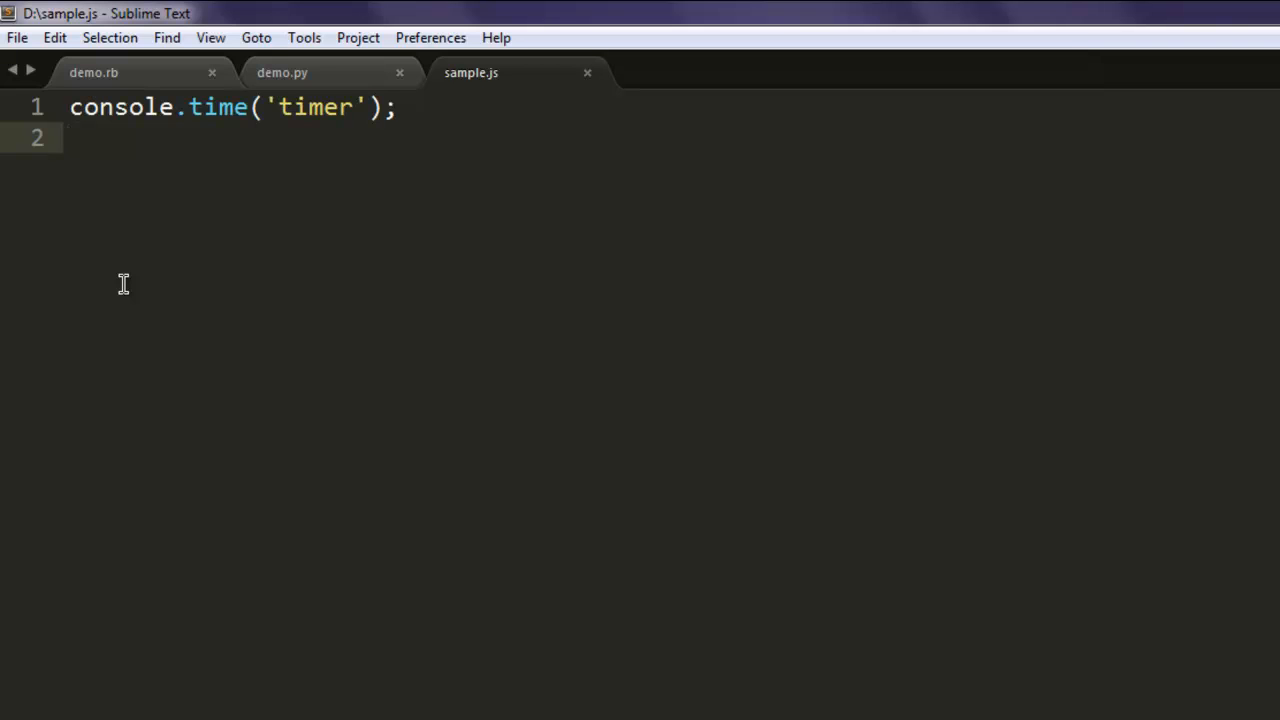
Step: Add console.log('This is NodeJS logging example'); as the second line
{"action": "type", "text": "console.log"}
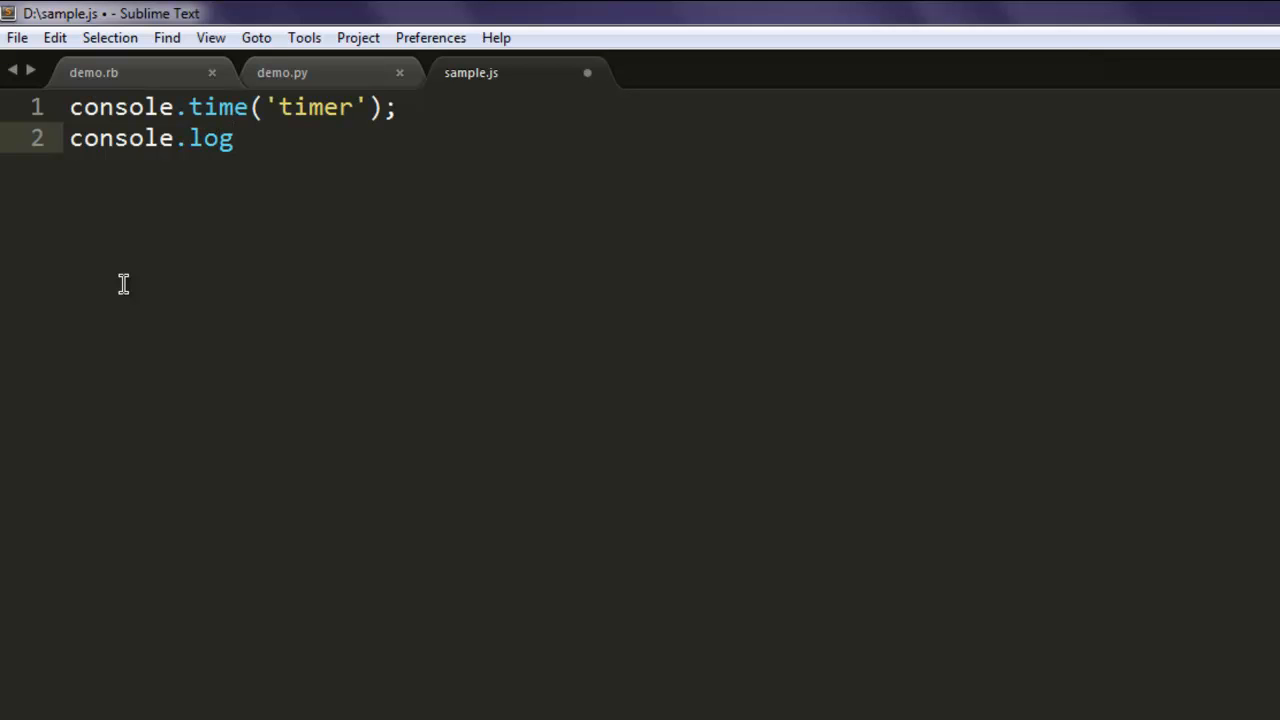
{"action": "type", "text": "('Thi')"}
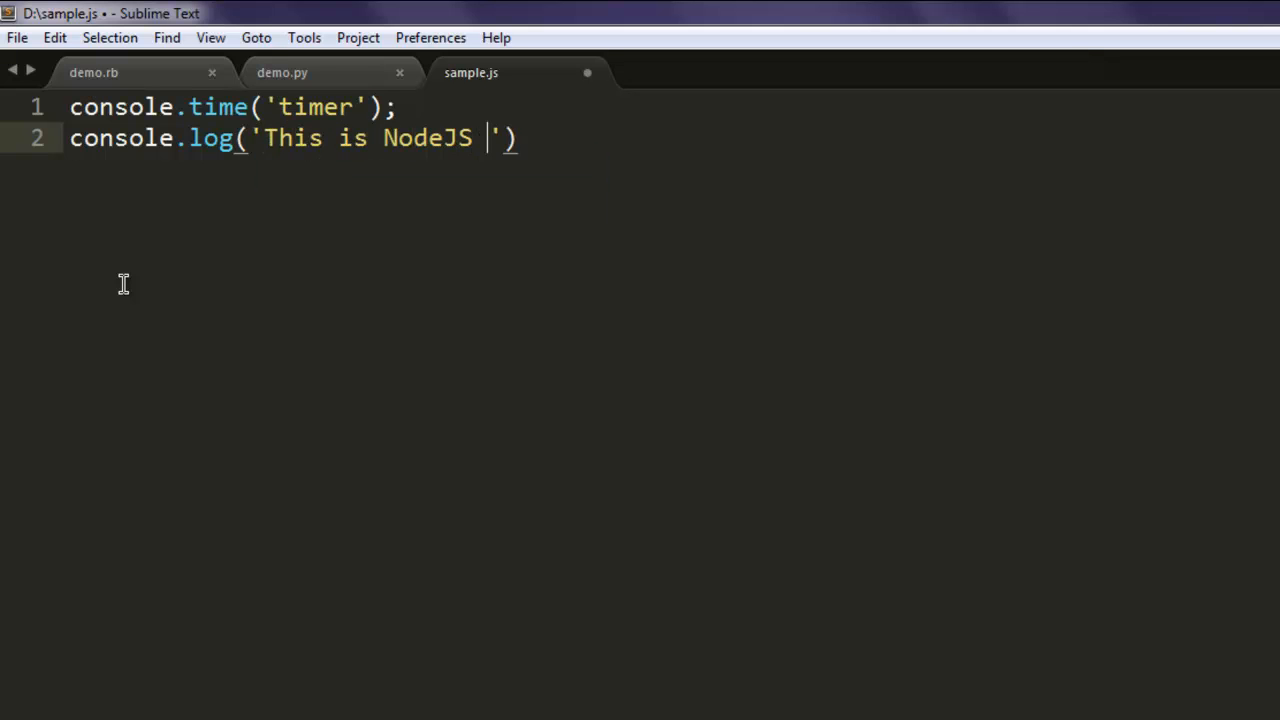
{"action": "type", "text": "logging exam"}
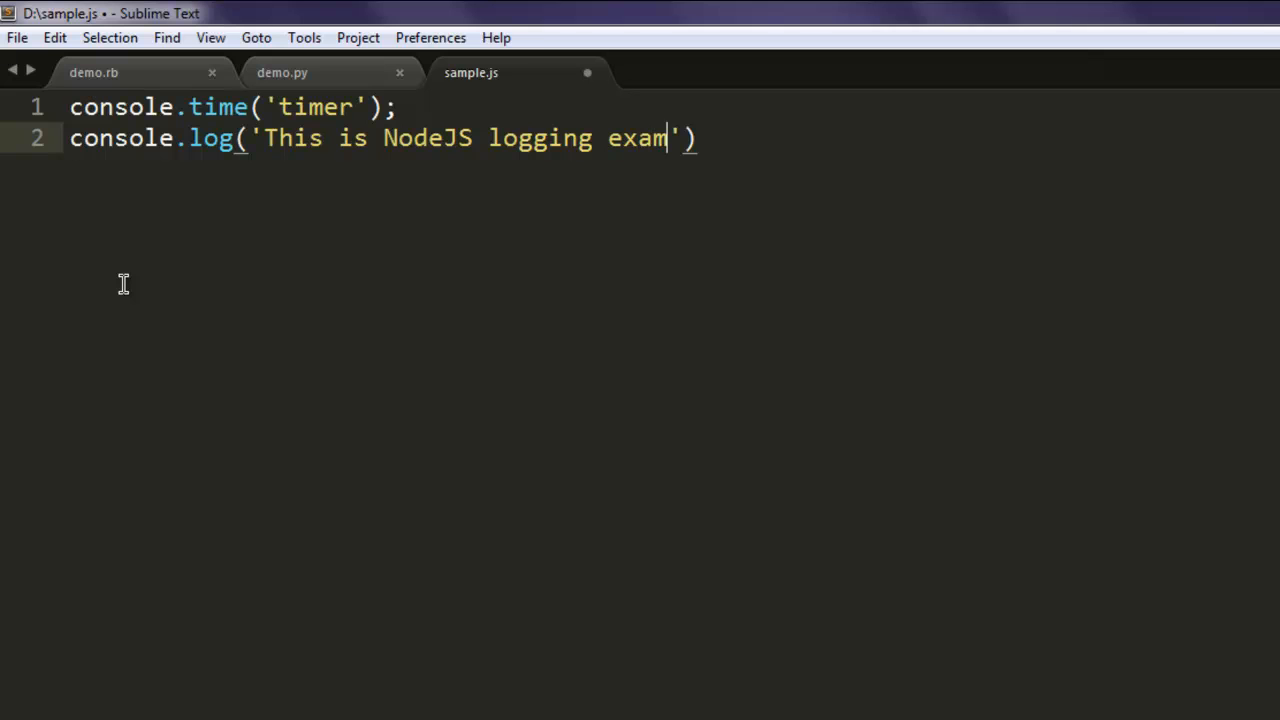
{"action": "type", "text": "ple');"}
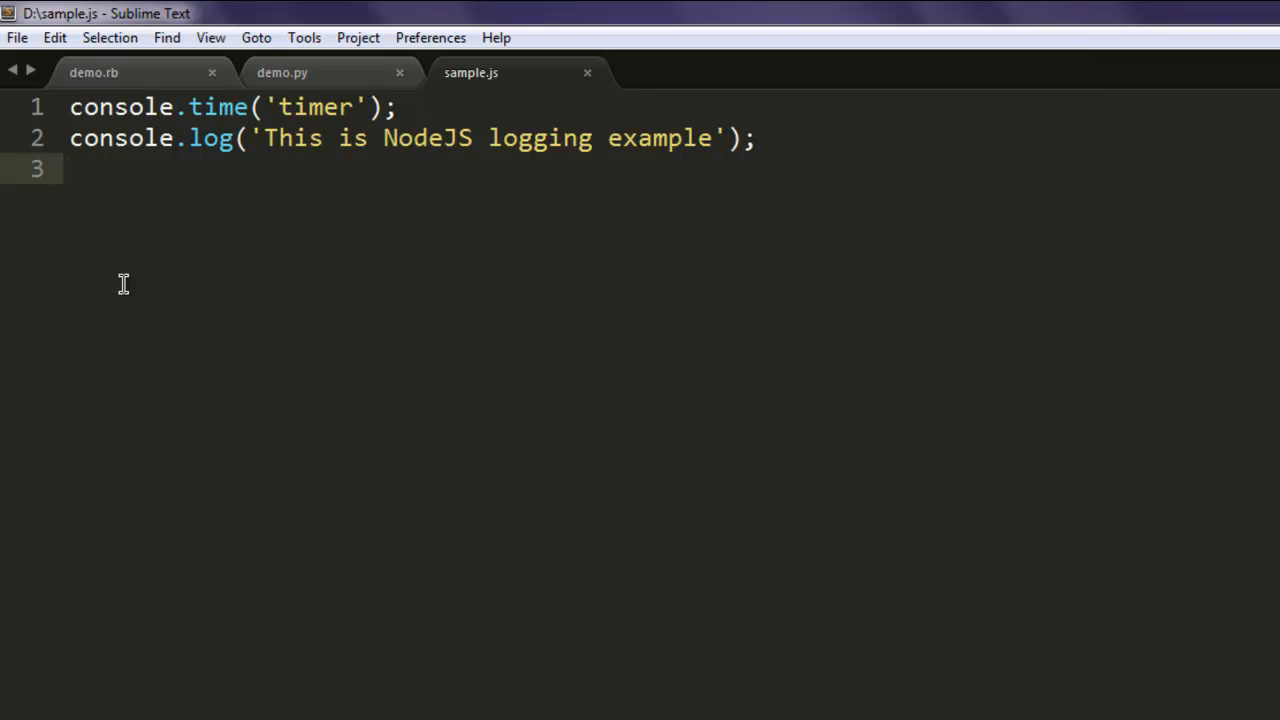
Step: Write console.info('This is info message'); on line 3, save, and begin line 4 with console
{"action": "type", "text": "o"}
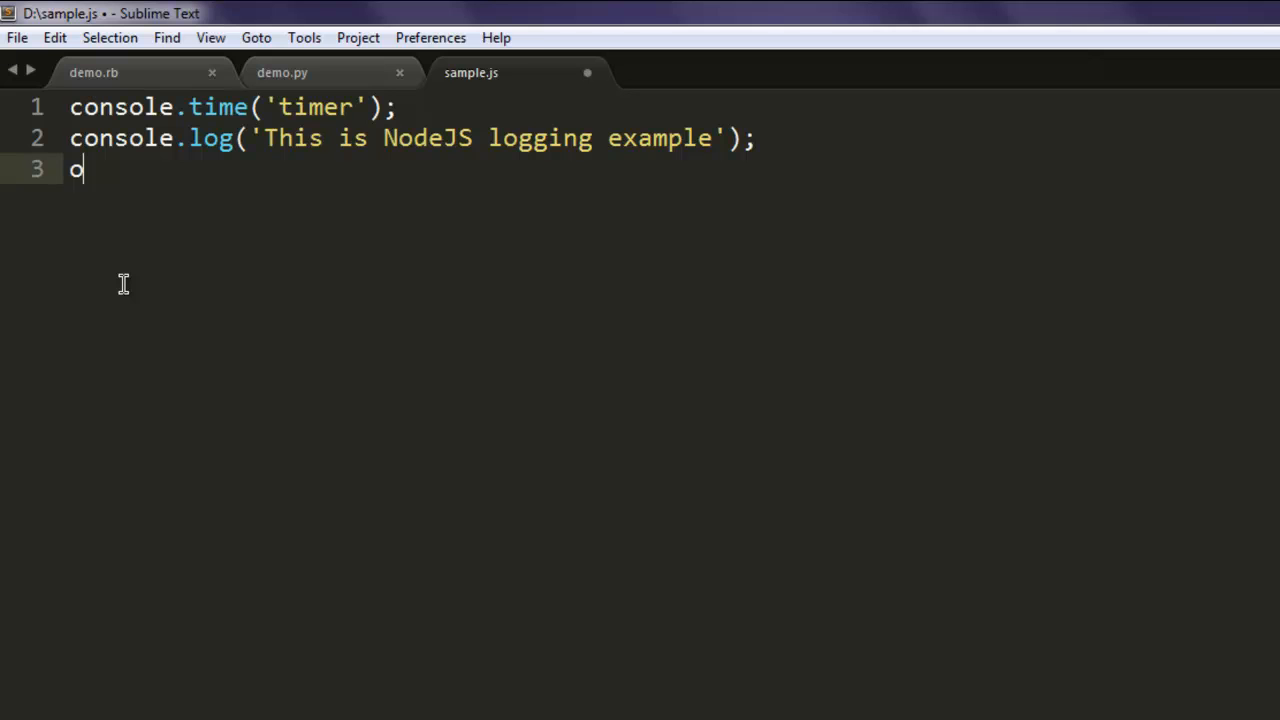
{"action": "type", "text": "console.inf"}
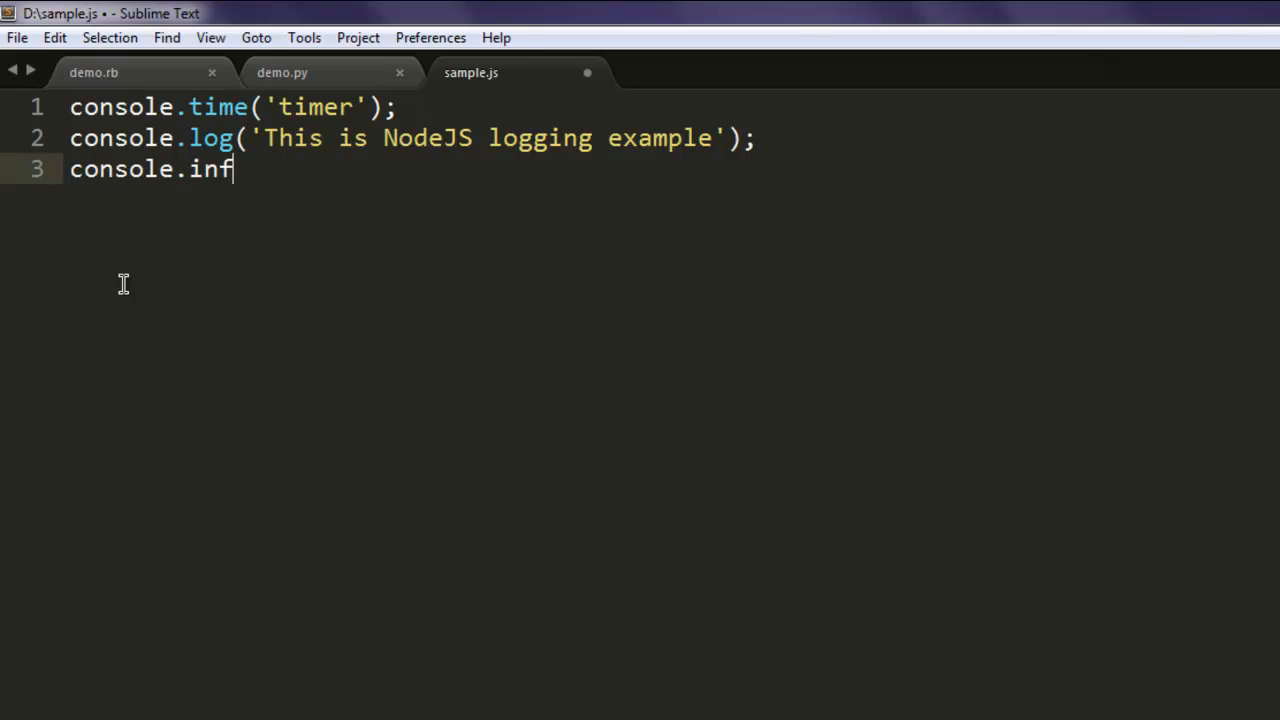
{"action": "type", "text": "o('')"}
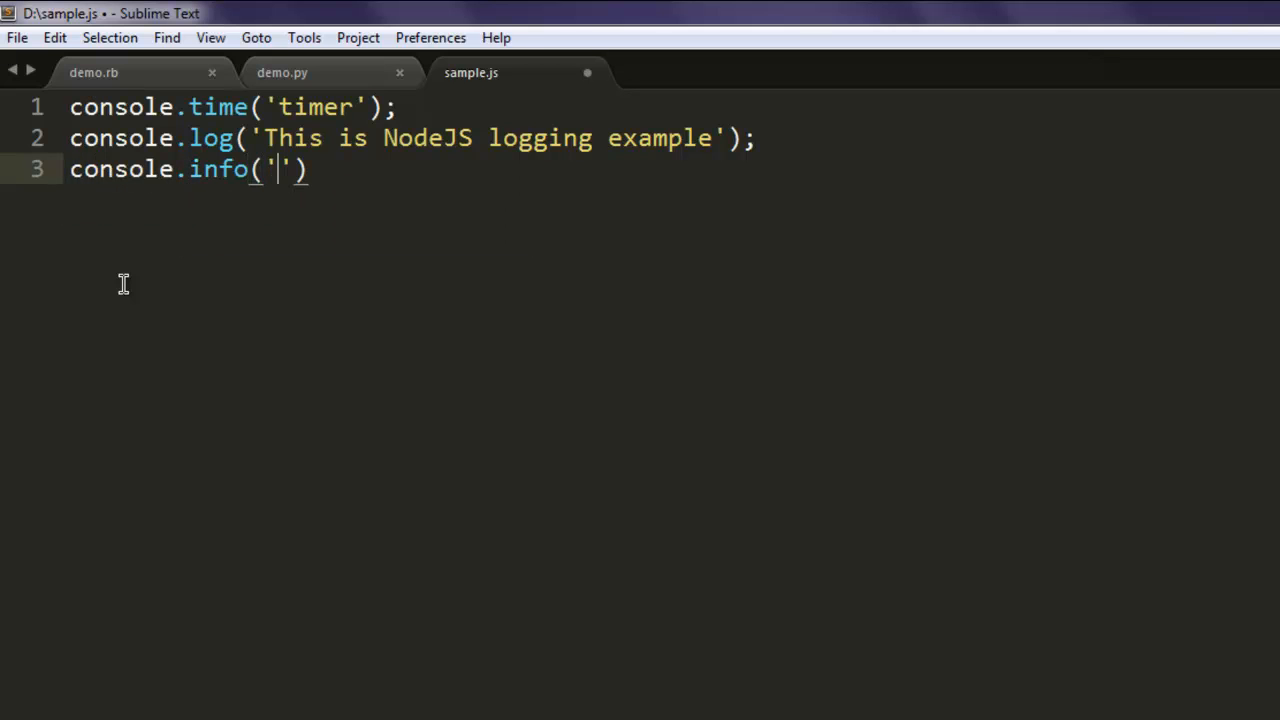
{"action": "key", "text": "ctrl+s"}
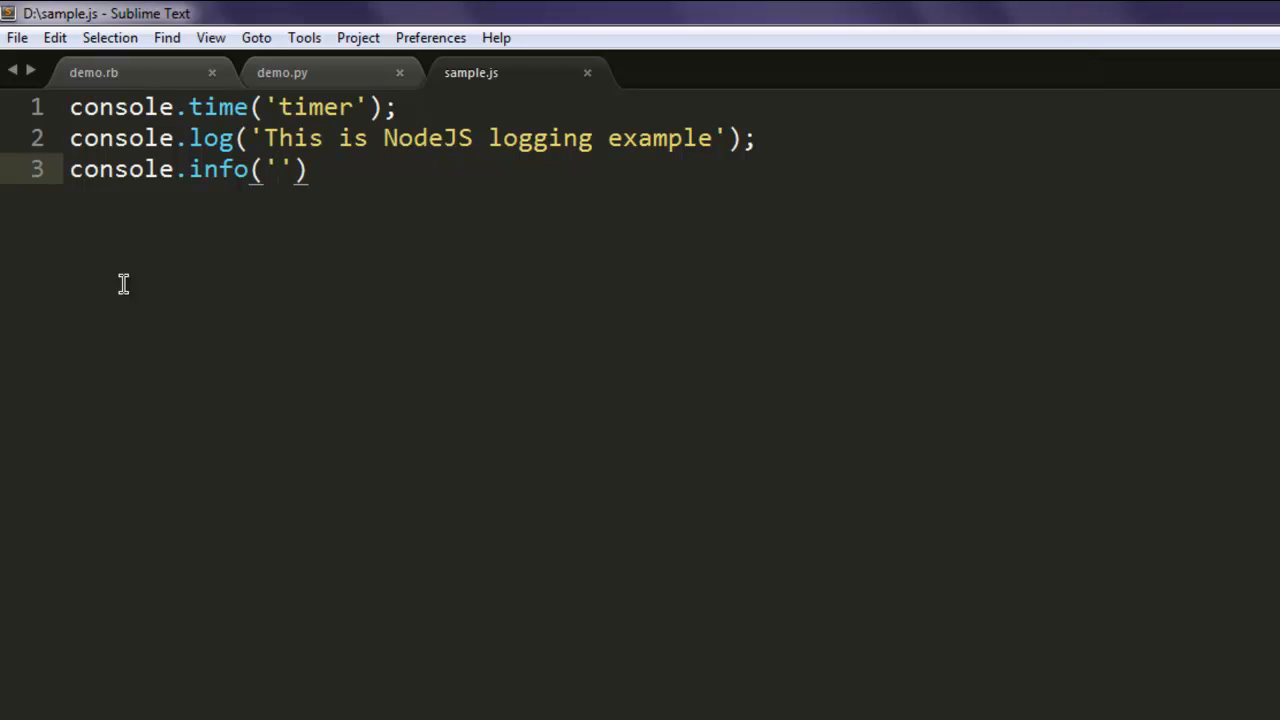
{"action": "type", "text": "This"}
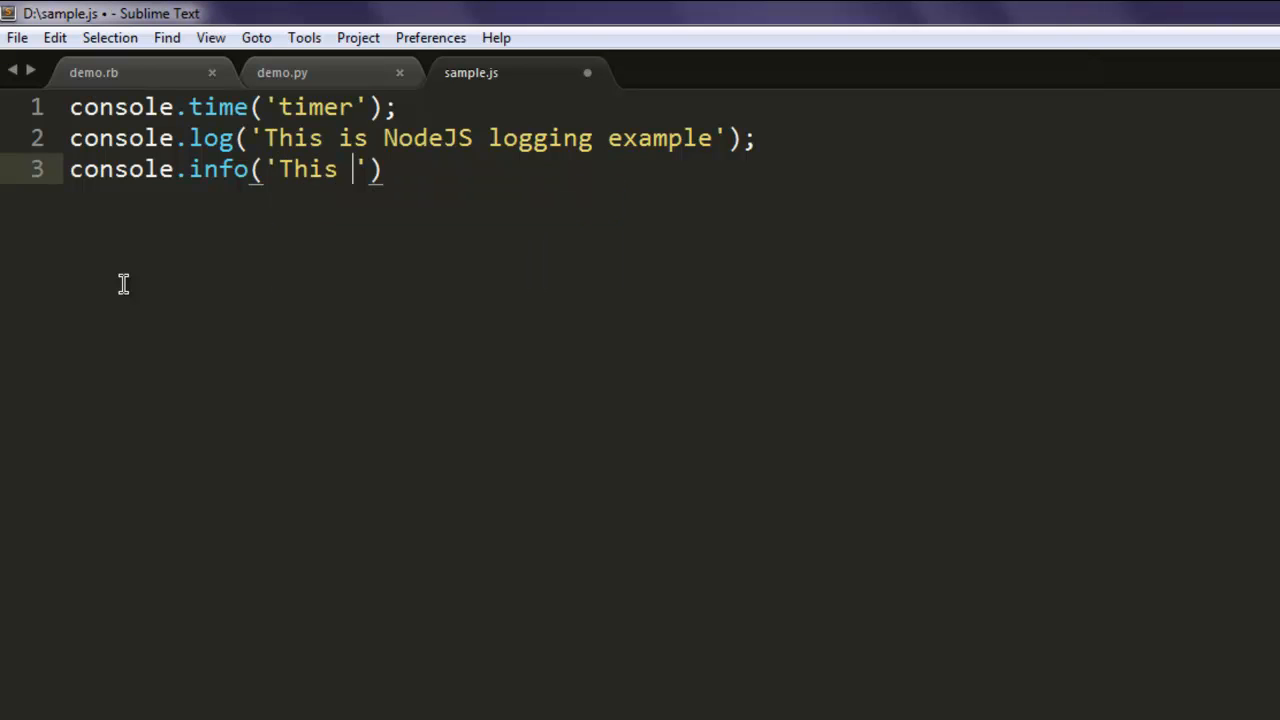
{"action": "type", "text": "is info mess"}
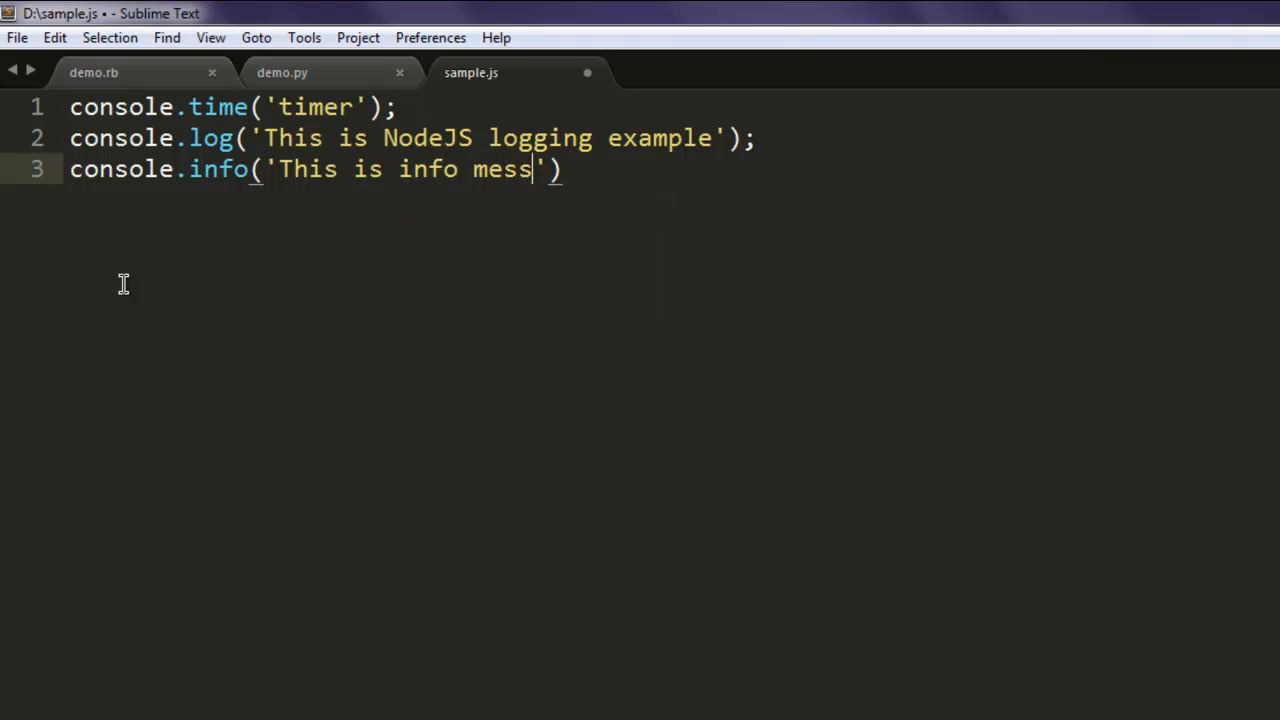
{"action": "type", "text": "age');"}
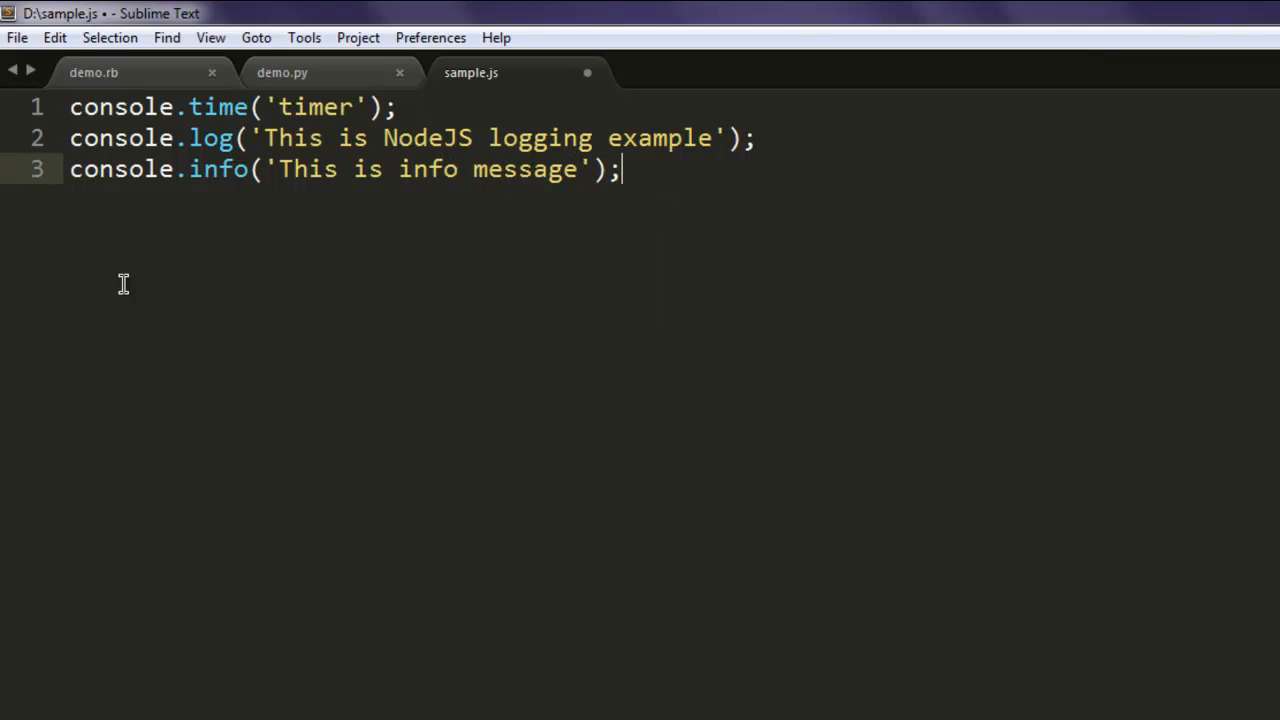
{"action": "type", "text": "console."}
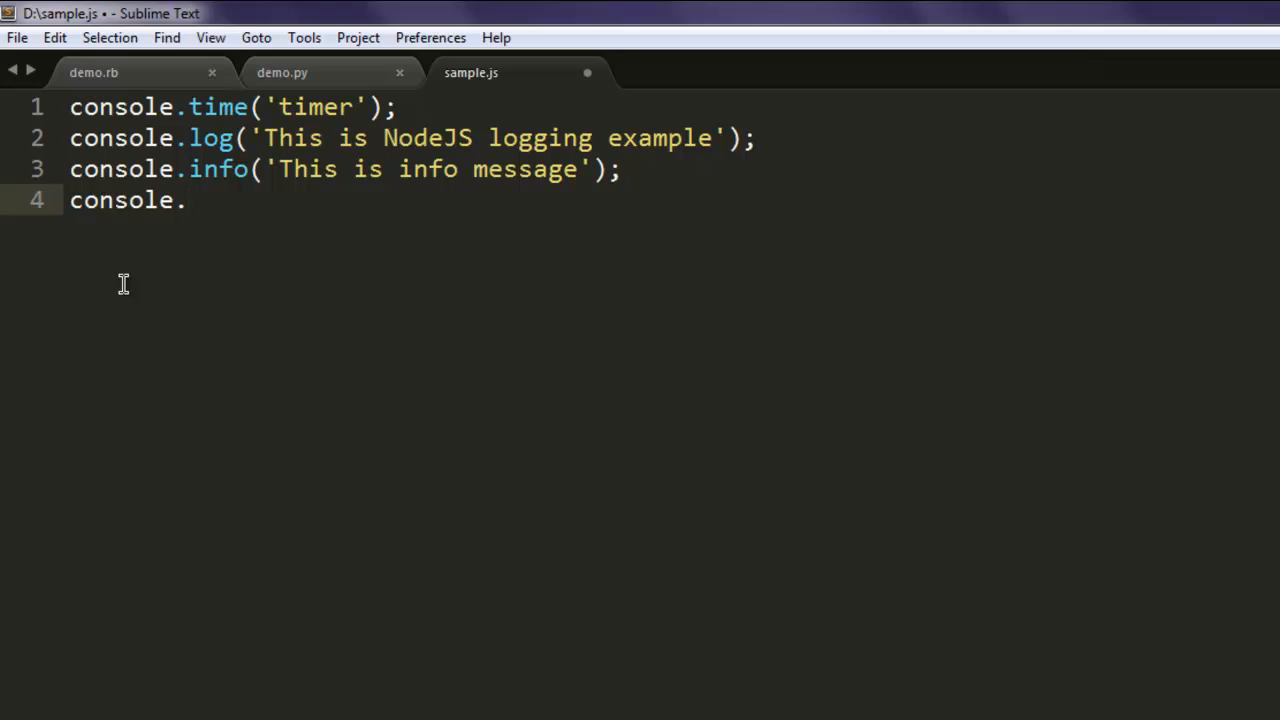
Step: Complete line 4 as console.warn('This is warning'); and move to a new line
{"action": "type", "text": "warn('')"}
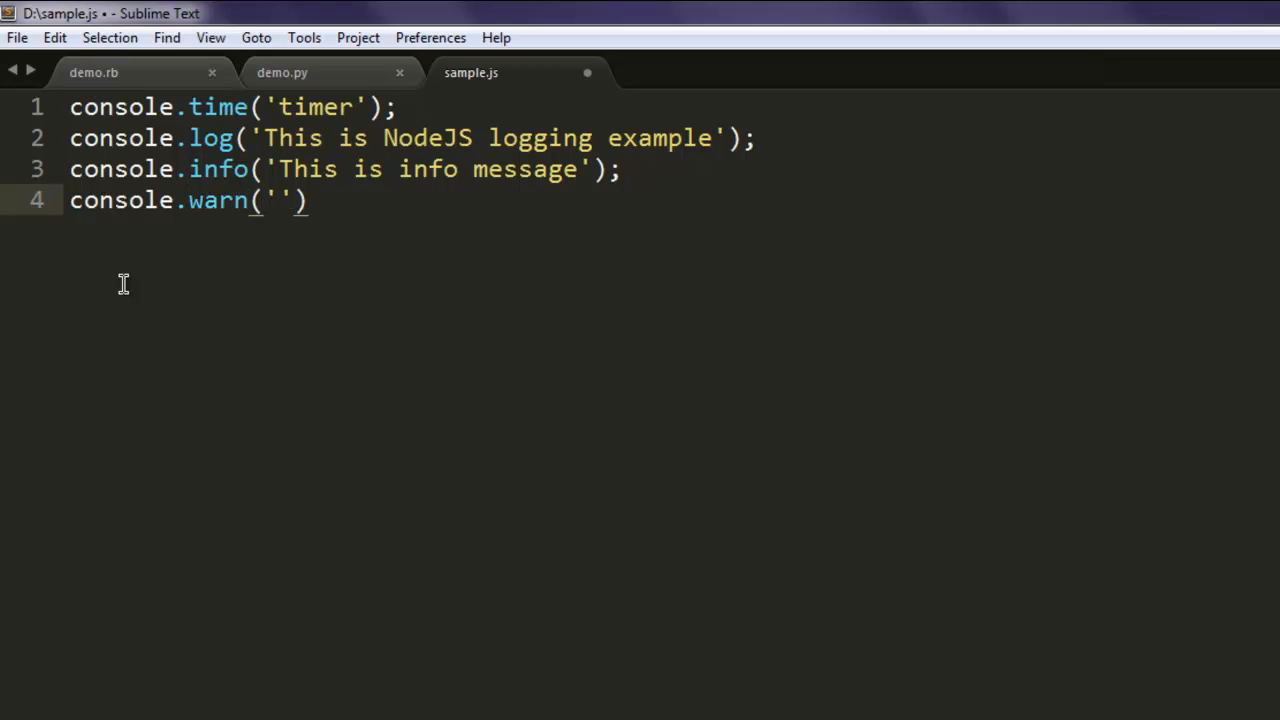
{"action": "type", "text": "This is w"}
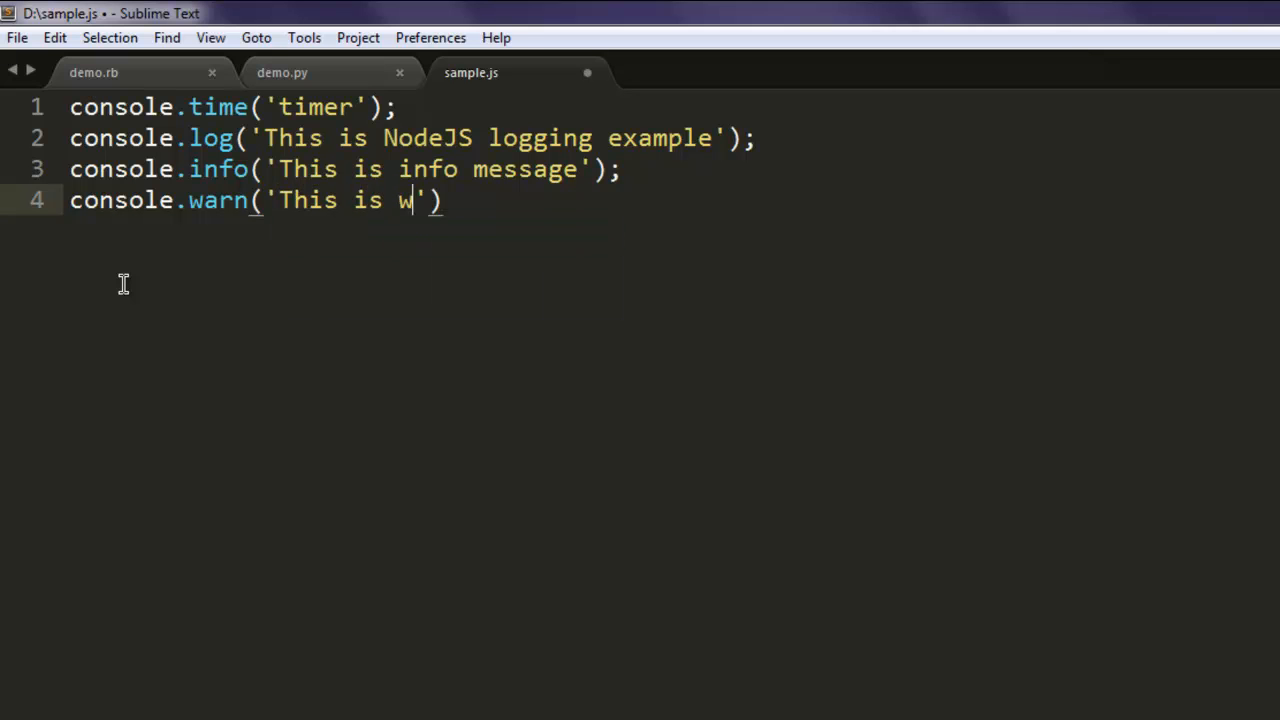
{"action": "type", "text": "arning"}
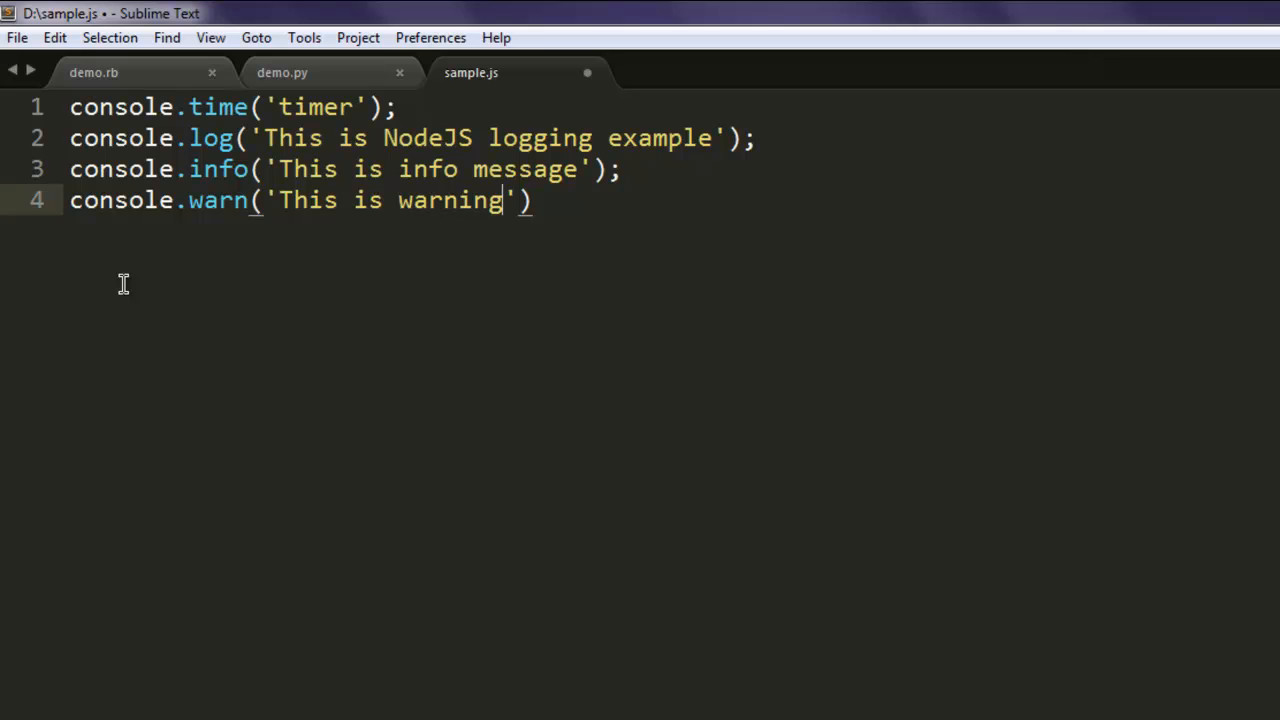
{"action": "key", "text": "Enter"}
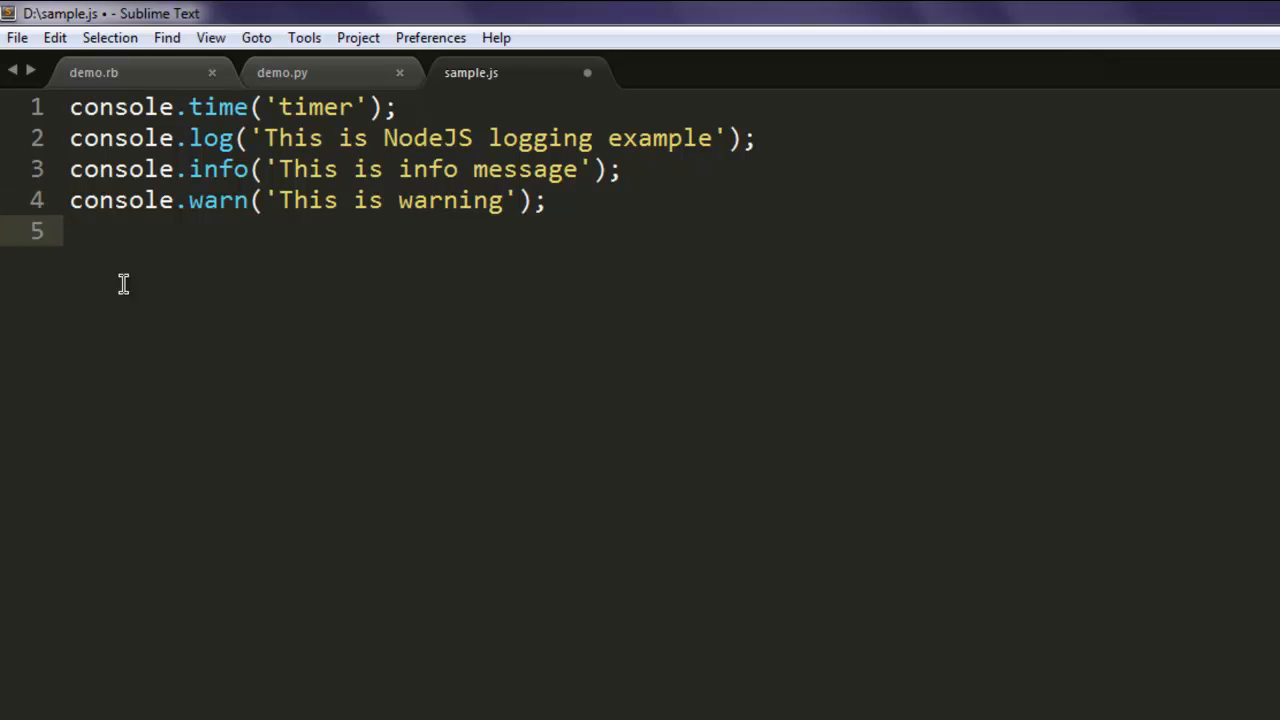
Step: Write console.error('This is error message'); on line 5
{"action": "type", "text": "console."}
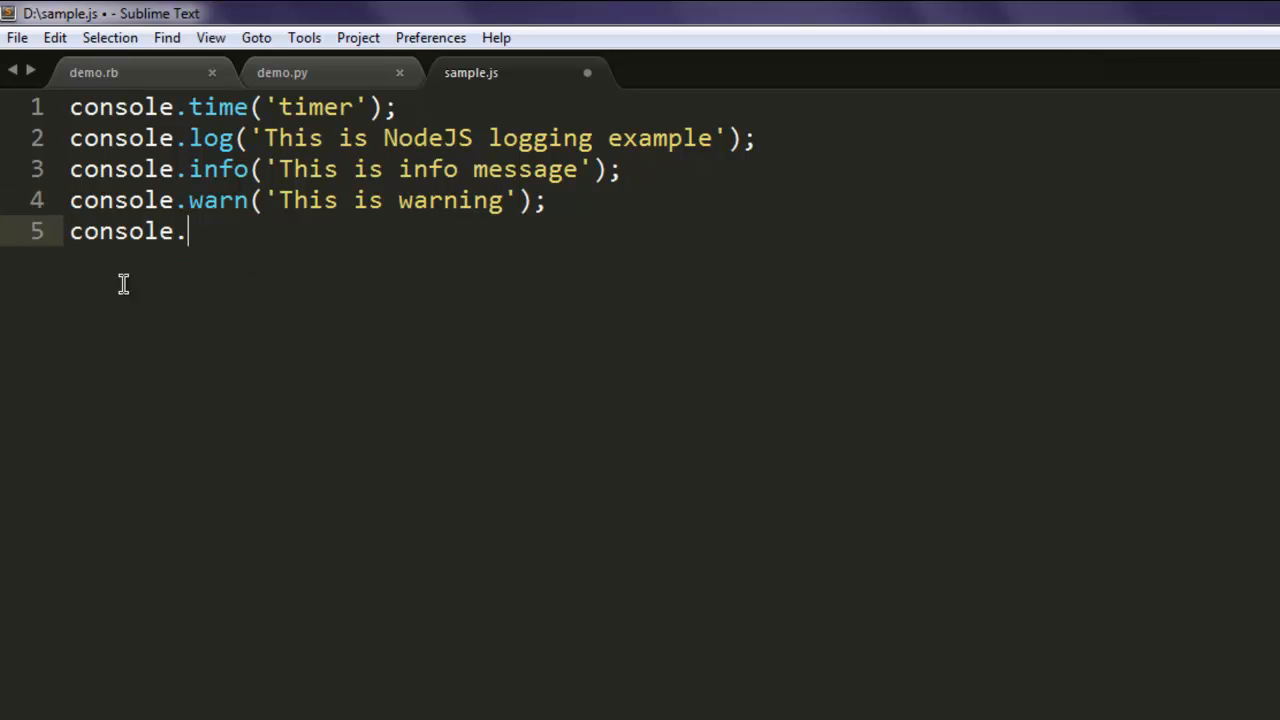
{"action": "type", "text": "error"}
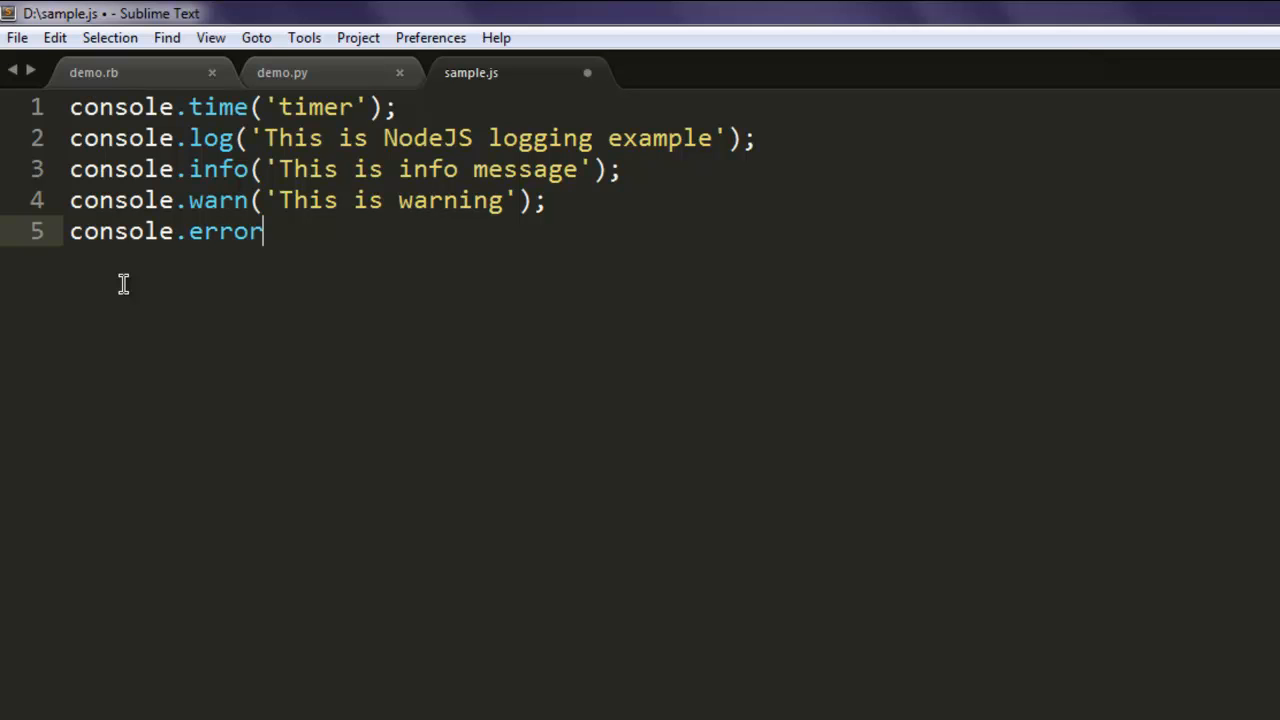
{"action": "type", "text": "('T'"}
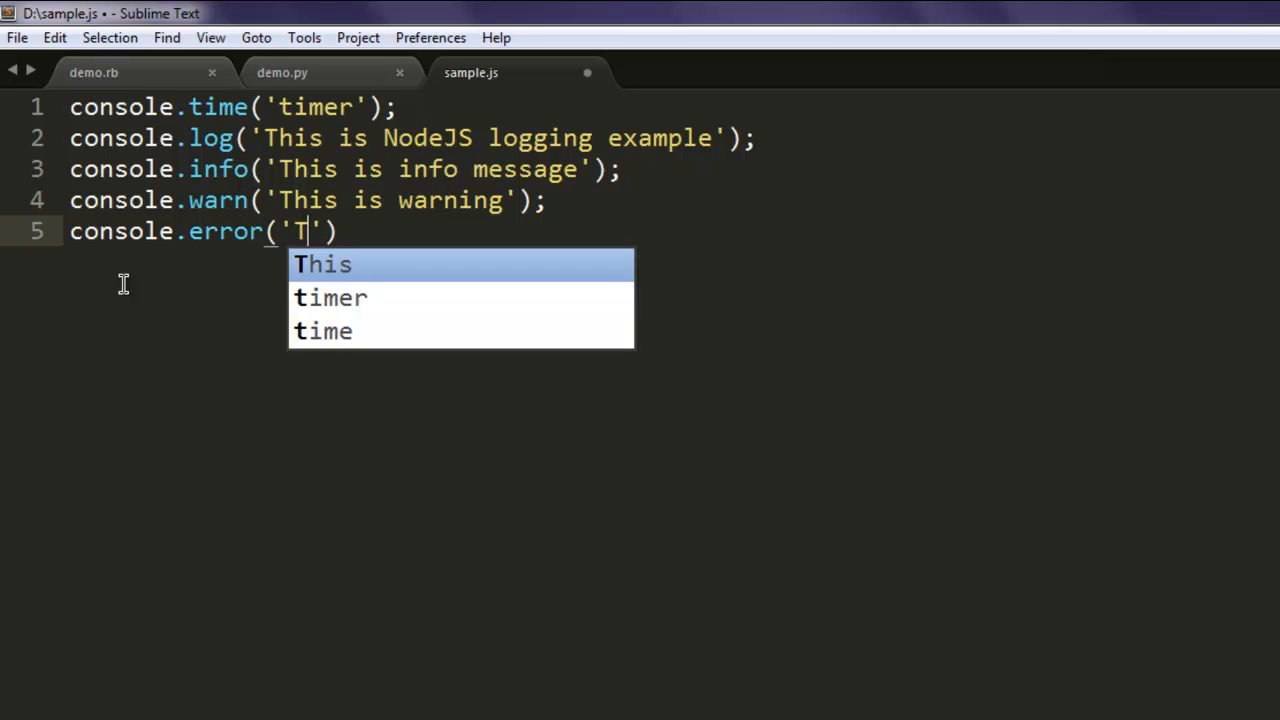
{"action": "type", "text": "his is error message"}
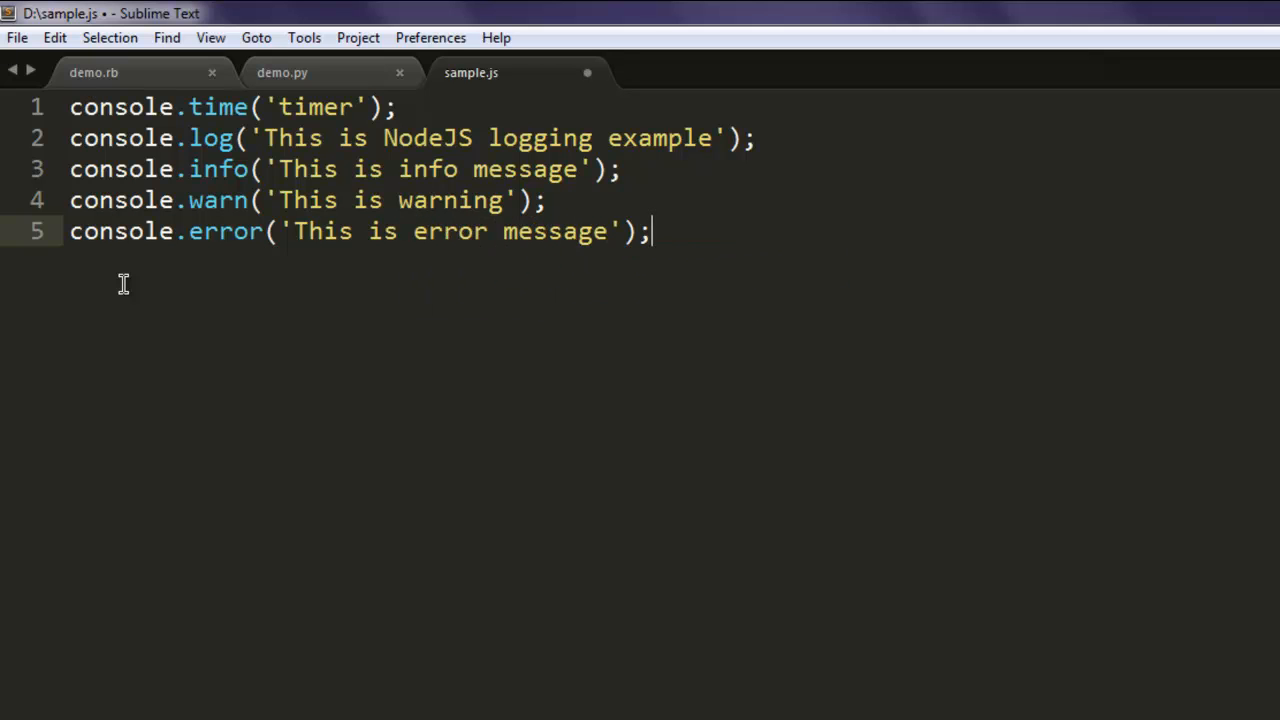
Step: Write console.dir(console); on line 6 of sample.js
{"action": "type", "text": "console"}
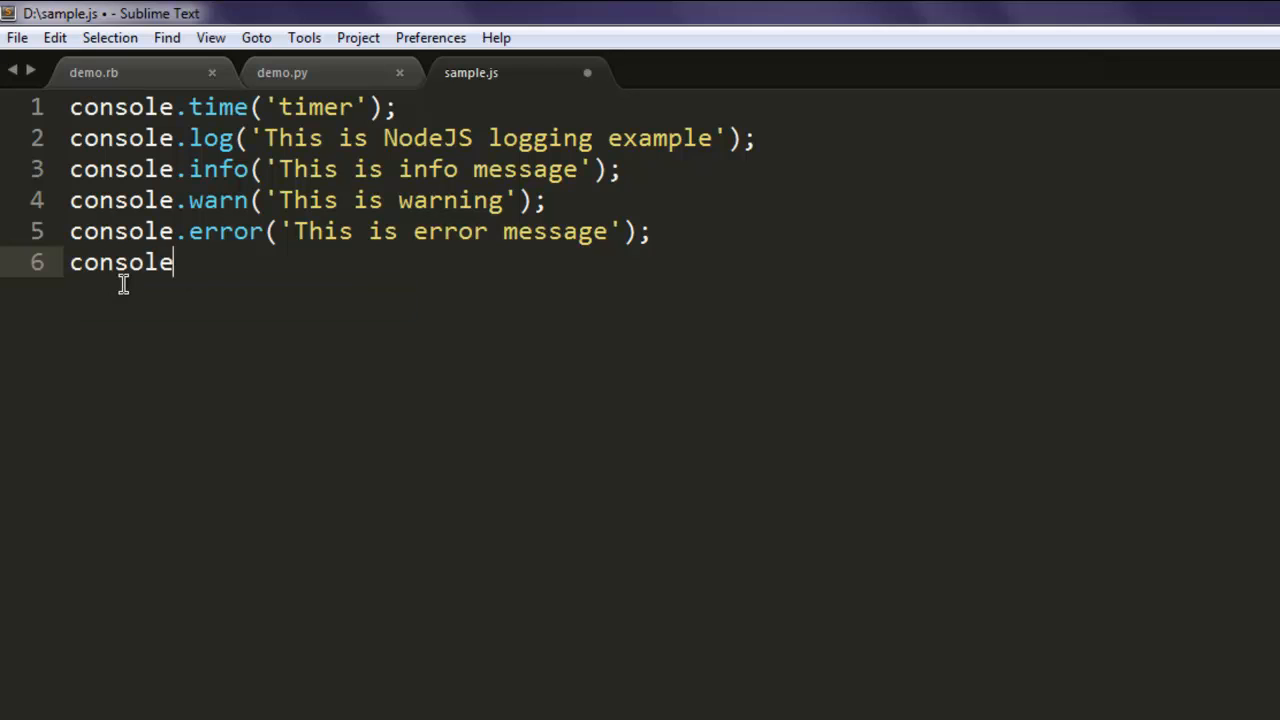
{"action": "type", "text": ".dir()"}
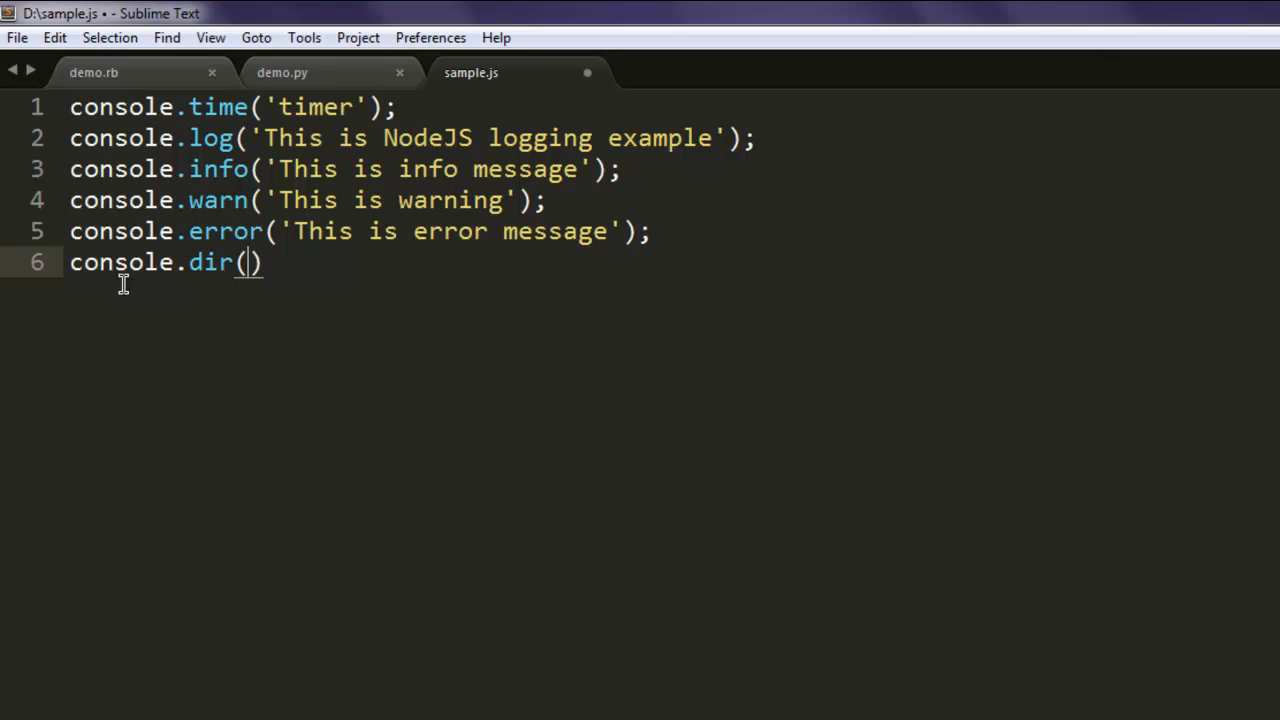
{"action": "type", "text": "console"}
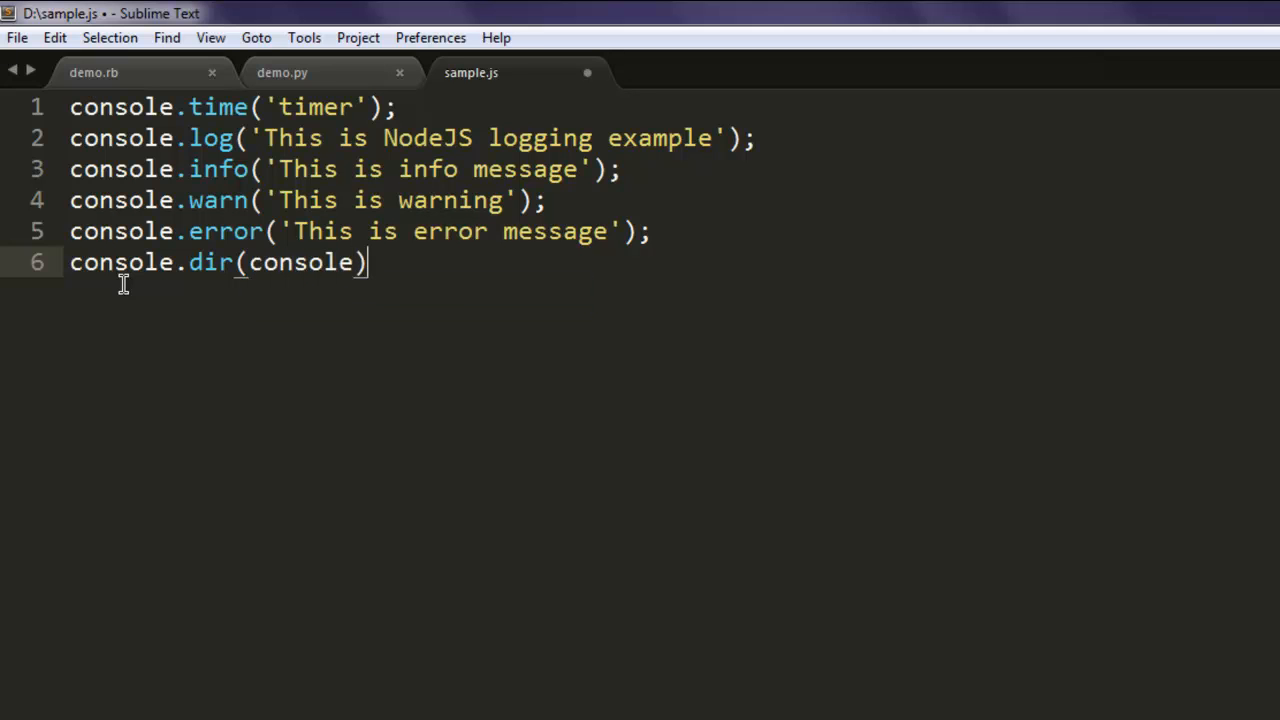
{"action": "type", "text": ";"}
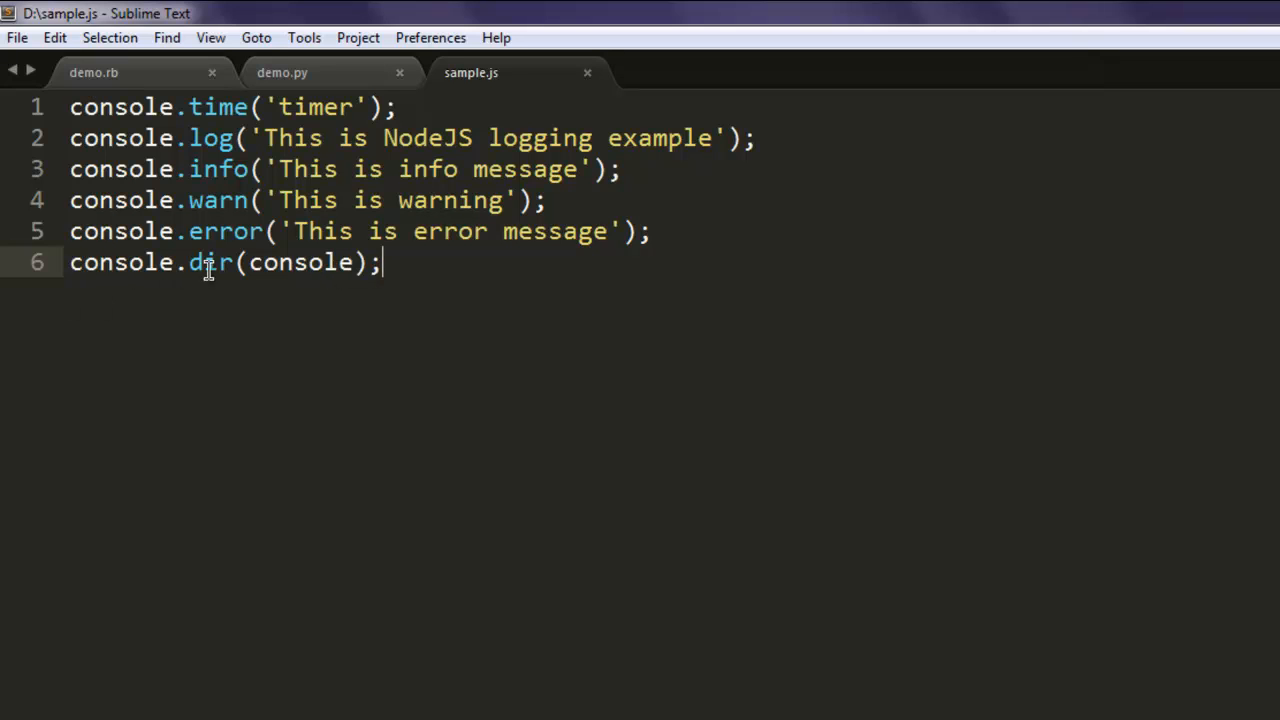
{"action": "mouse_move", "coordinate": [304, 270]}
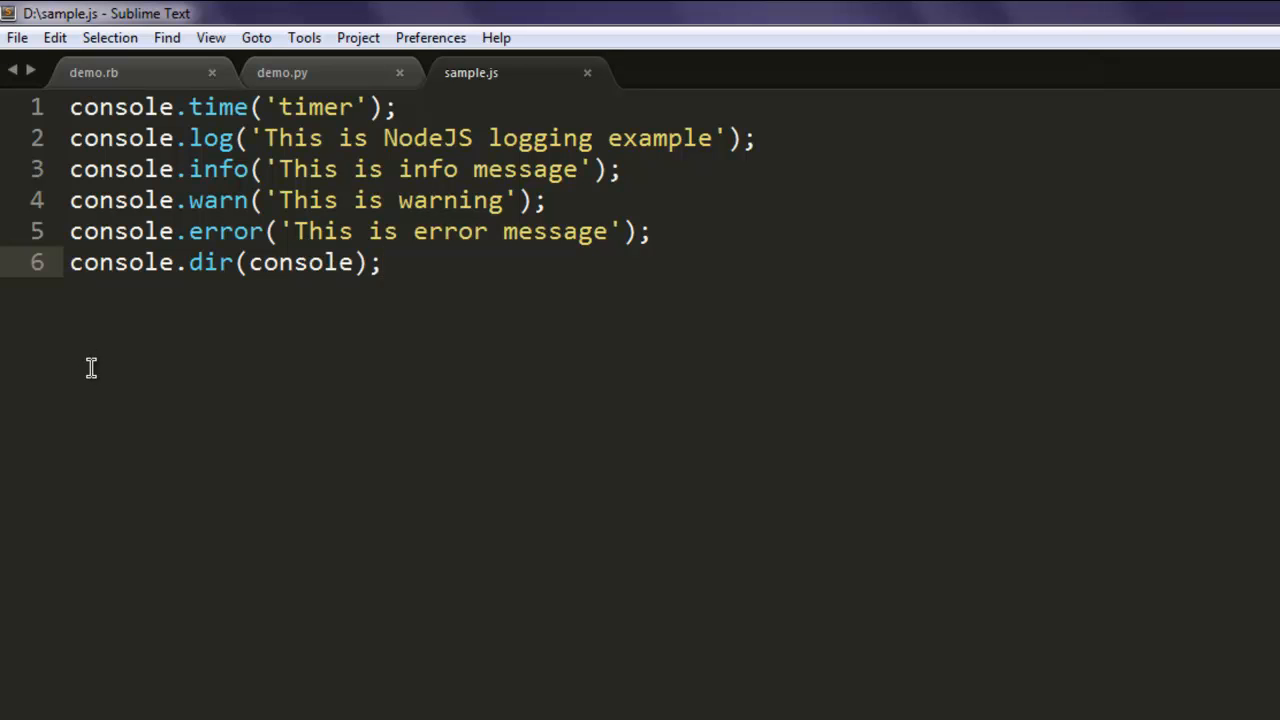
Step: Write console.timeEnd('timer'); on line 7 to stop the timer
{"action": "key", "text": "Enter"}
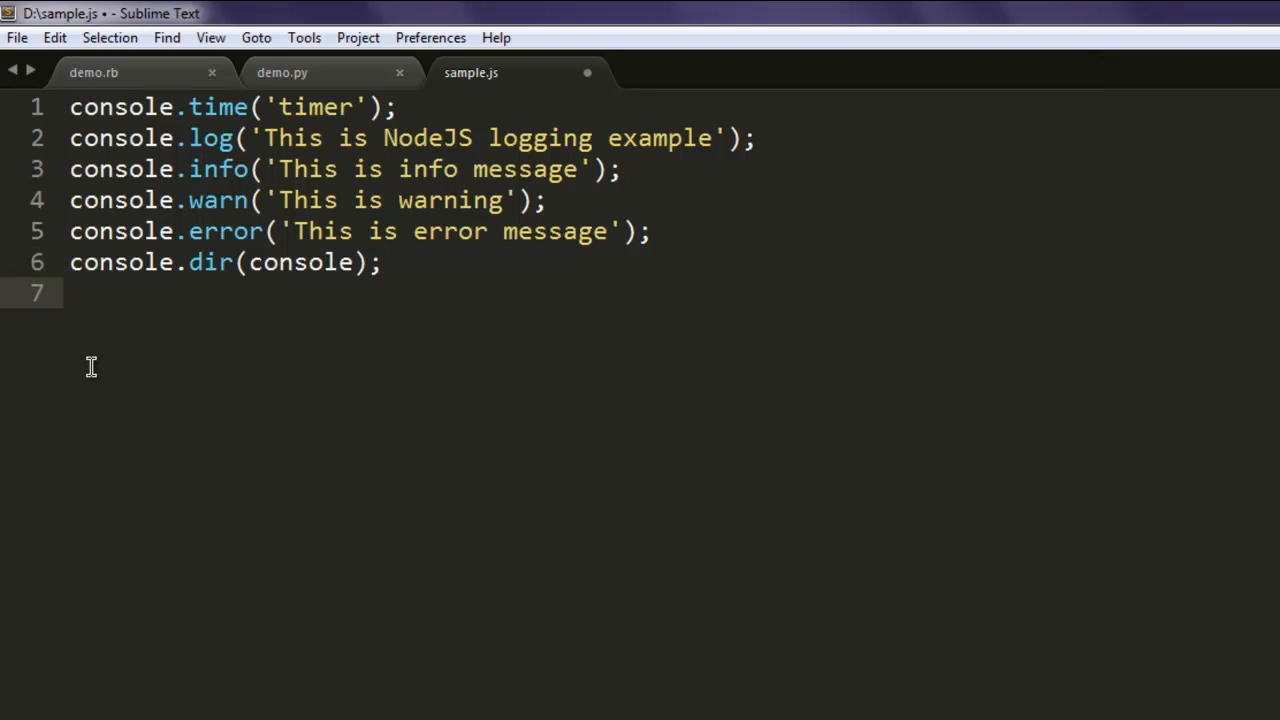
{"action": "type", "text": "console."}
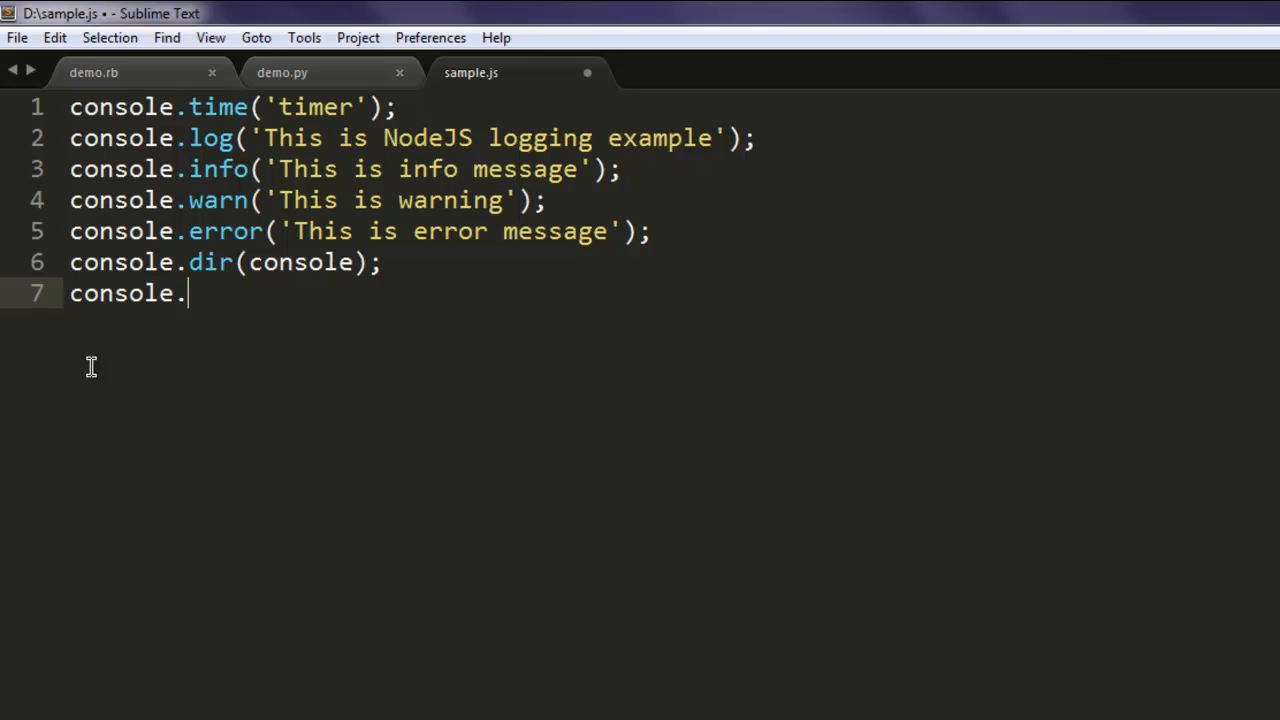
{"action": "type", "text": "tim"}
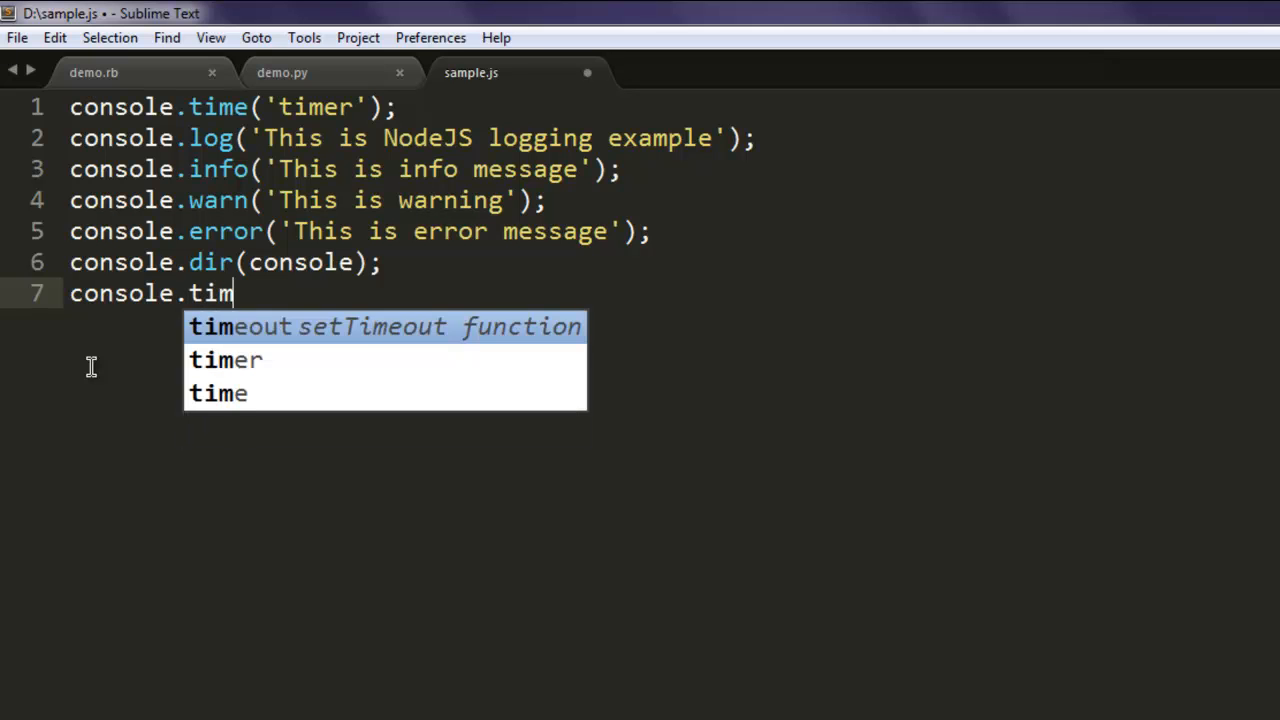
{"action": "type", "text": "eE"}
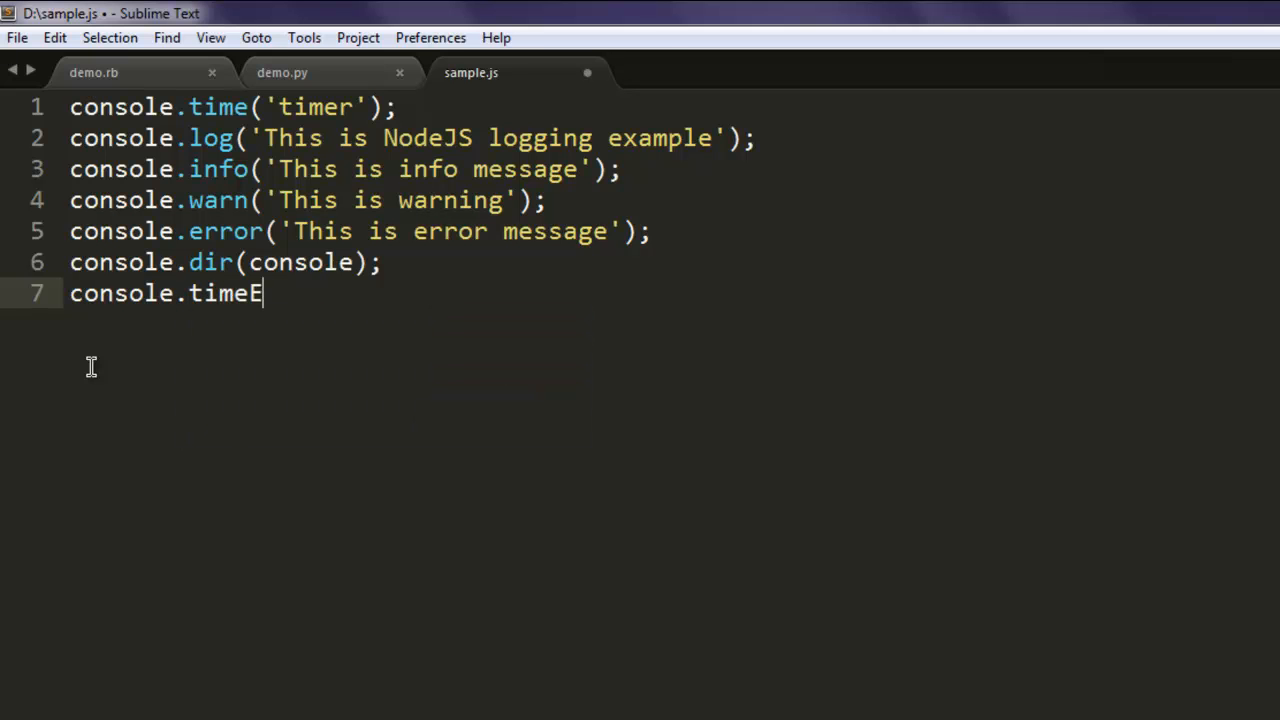
{"action": "type", "text": "nd()"}
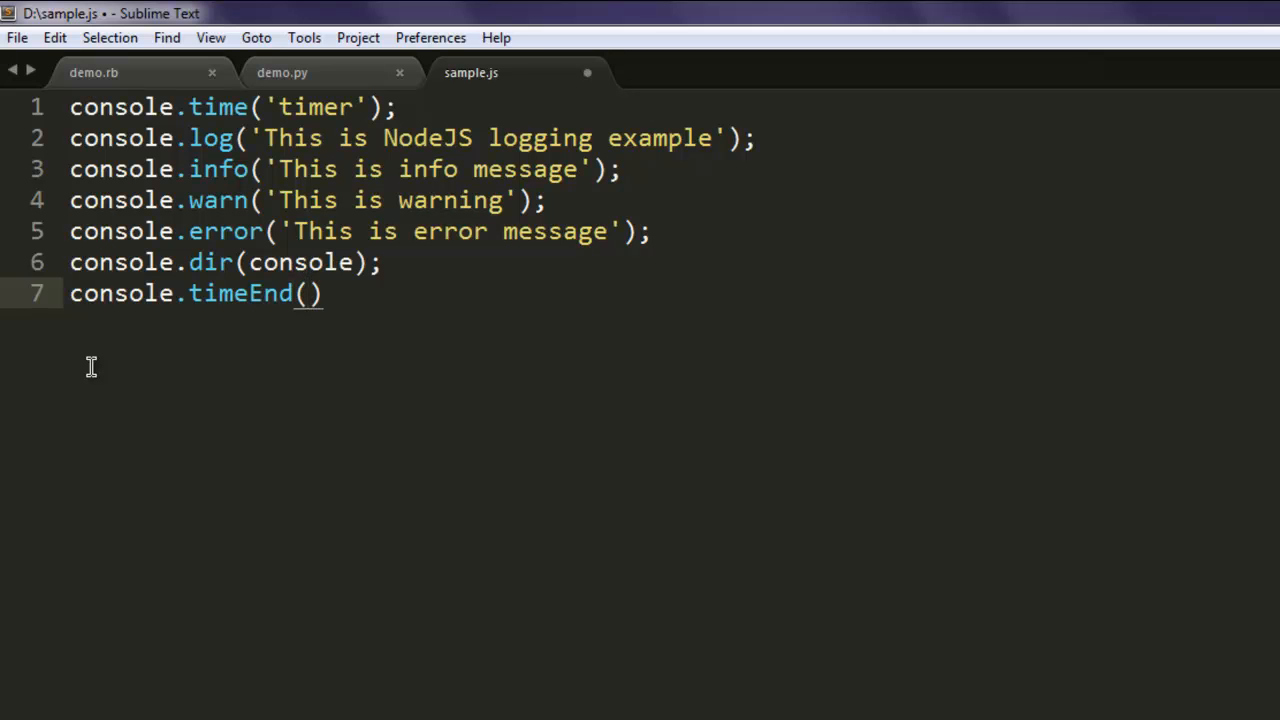
{"action": "type", "text": "'timer'"}
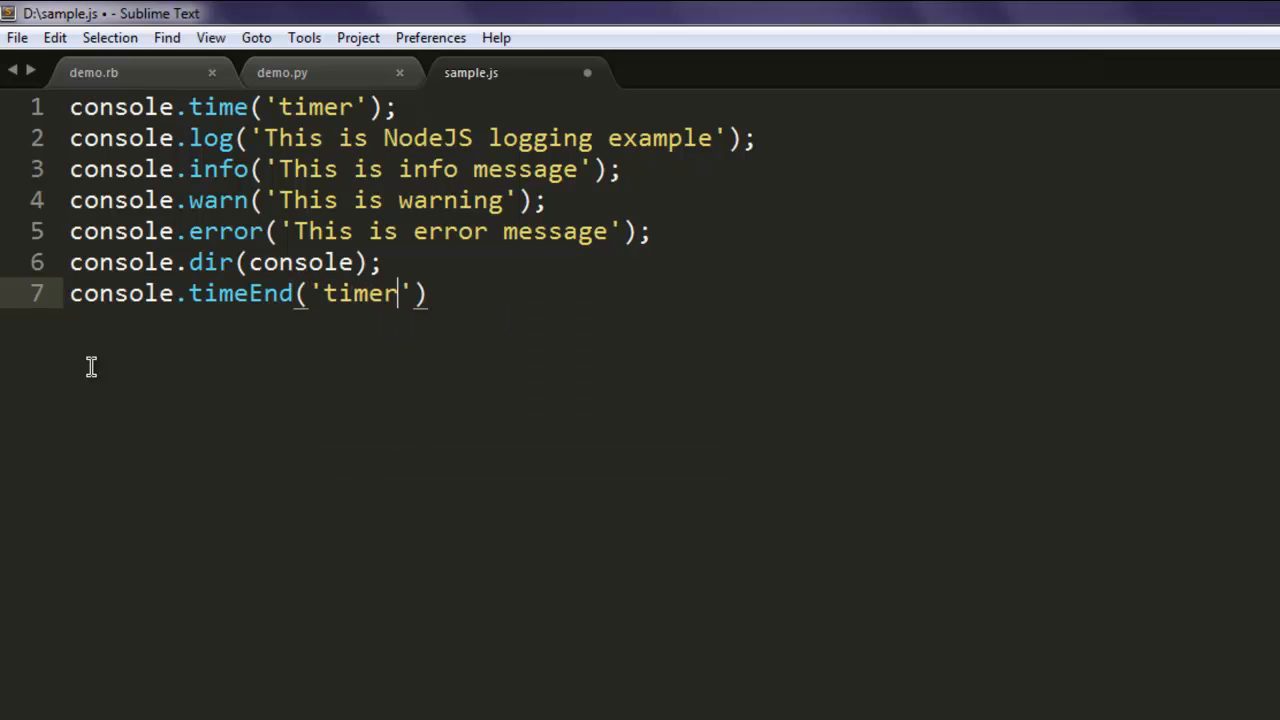
{"action": "type", "text": ";"}
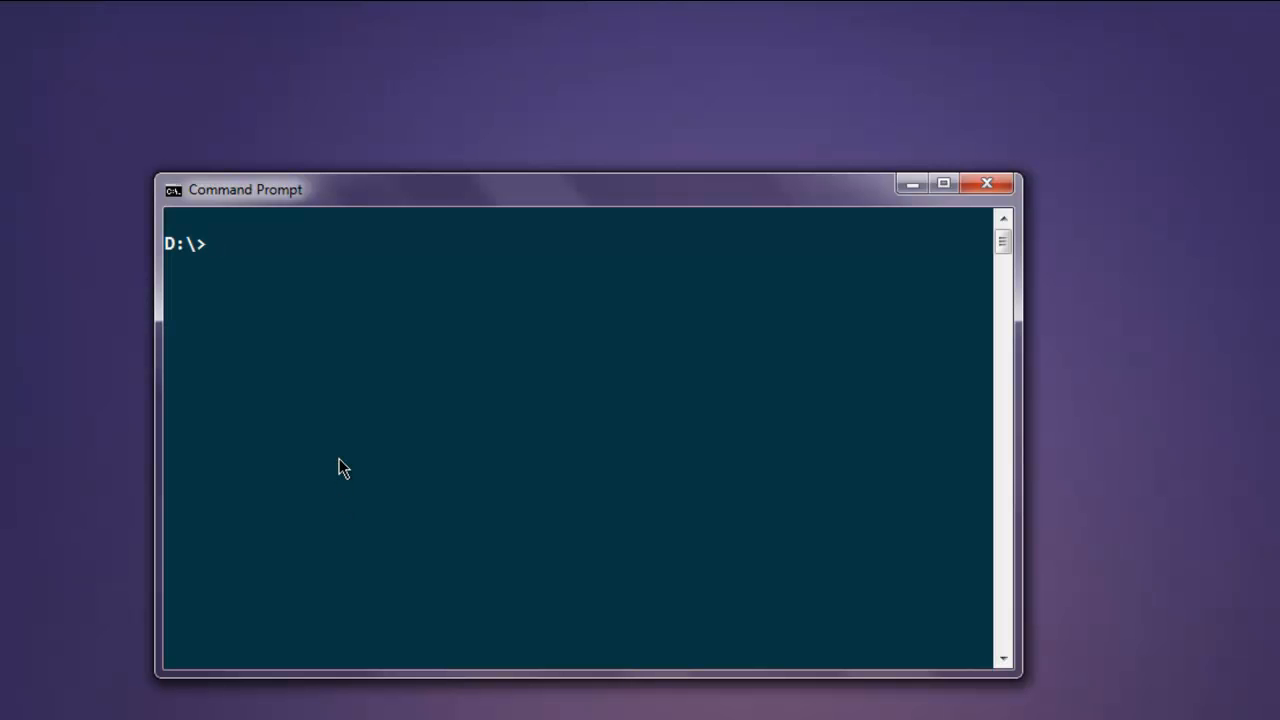
Step: Run node sample.js at D:\ to print the messages, Console object dump and timer result
{"action": "type", "text": "node"}
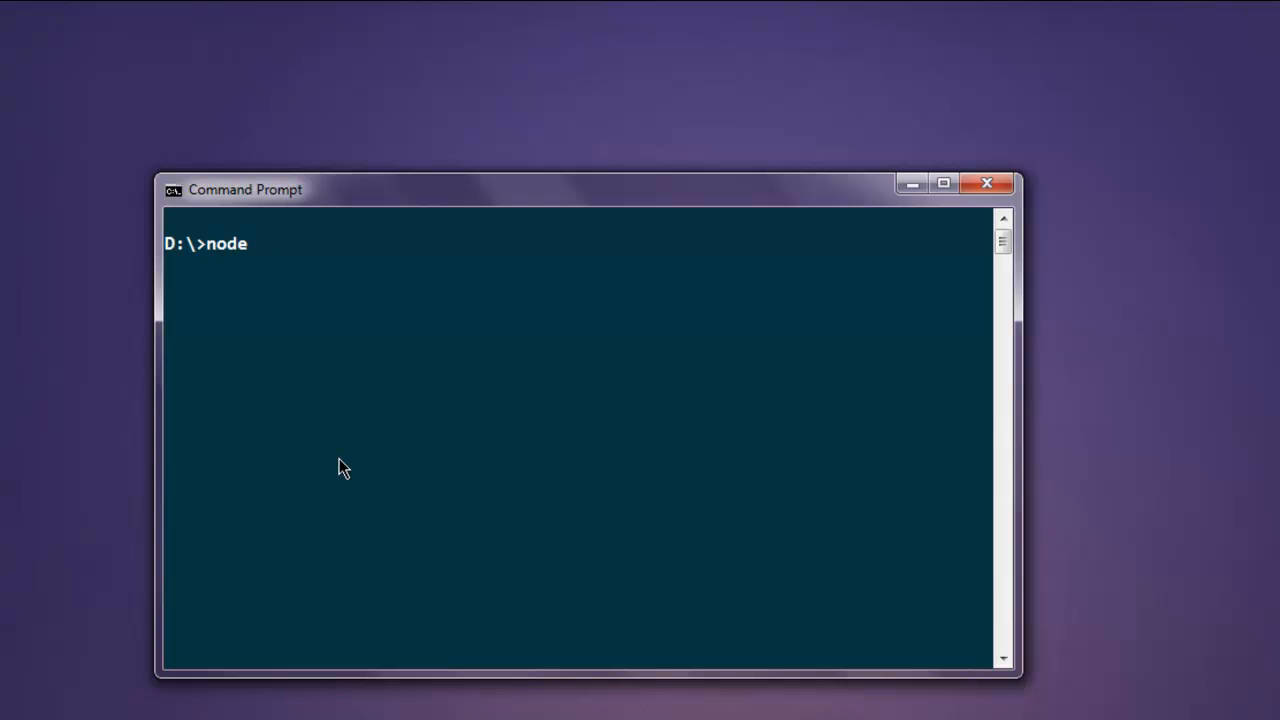
{"action": "type", "text": "sample.js"}
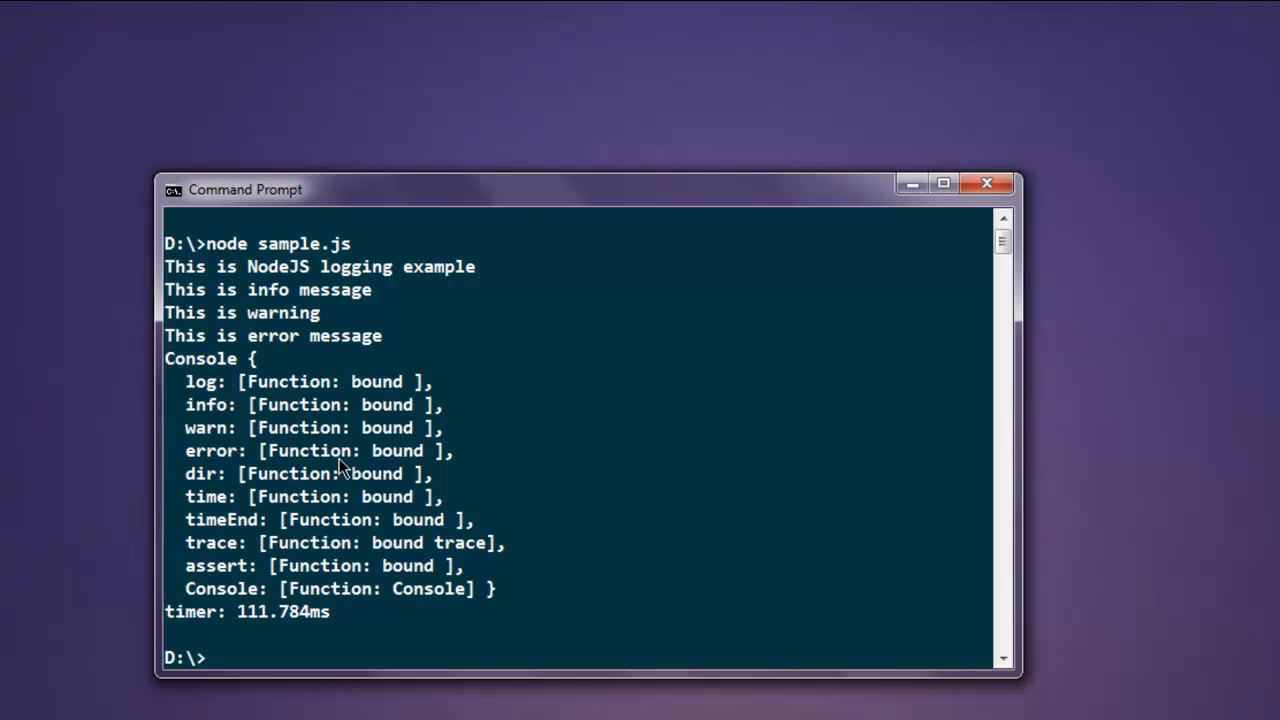
{"action": "mouse_move", "coordinate": [304, 312]}
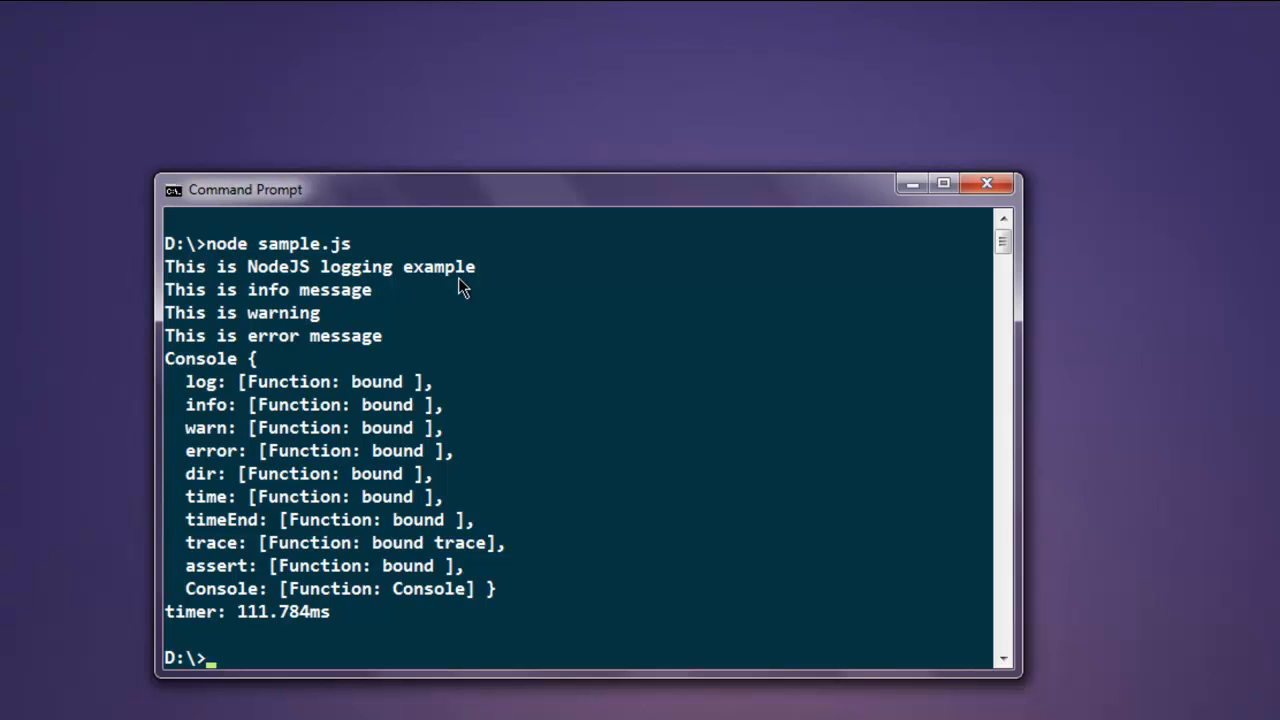
{"action": "mouse_move", "coordinate": [284, 340]}
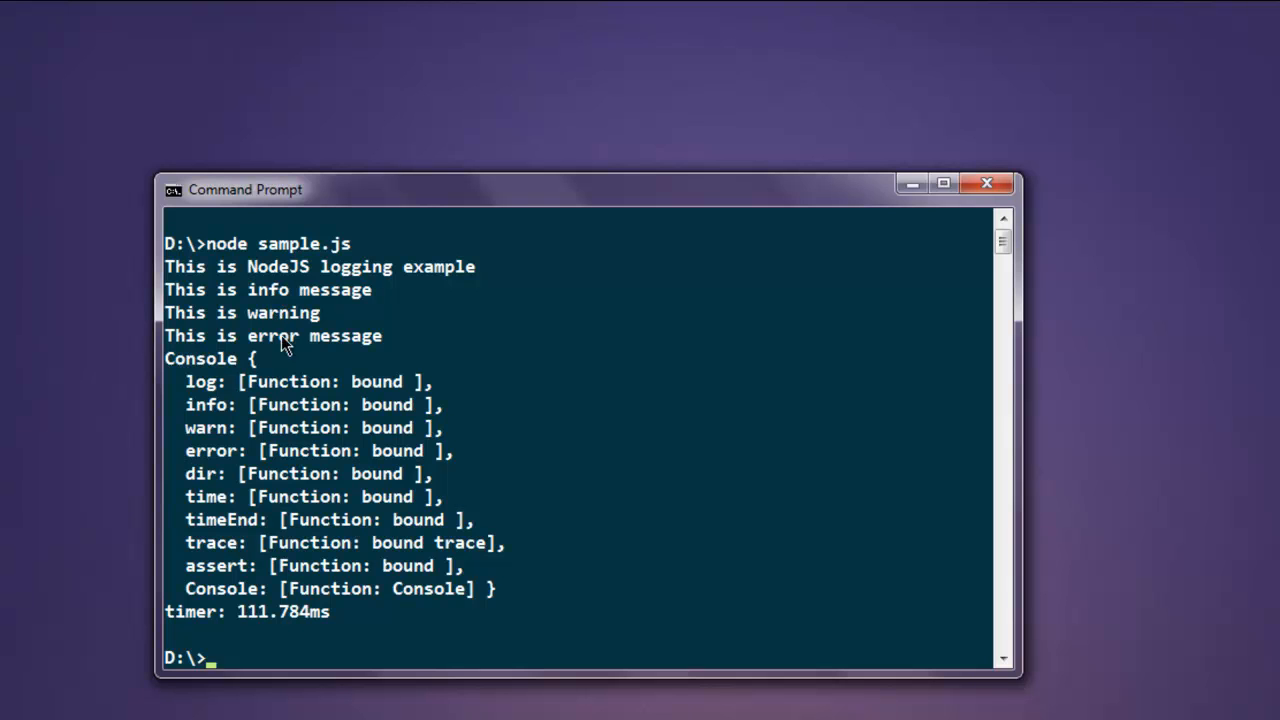
{"action": "mouse_move", "coordinate": [232, 350]}
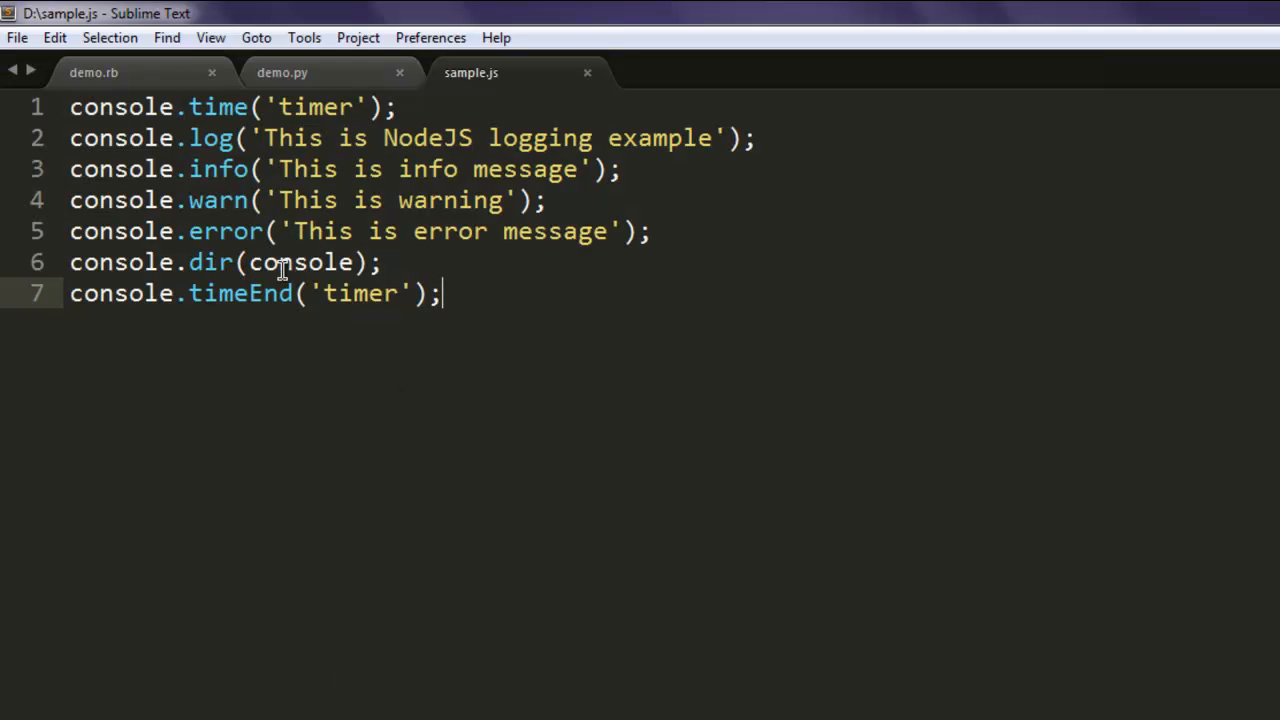
{"action": "mouse_move", "coordinate": [304, 270]}
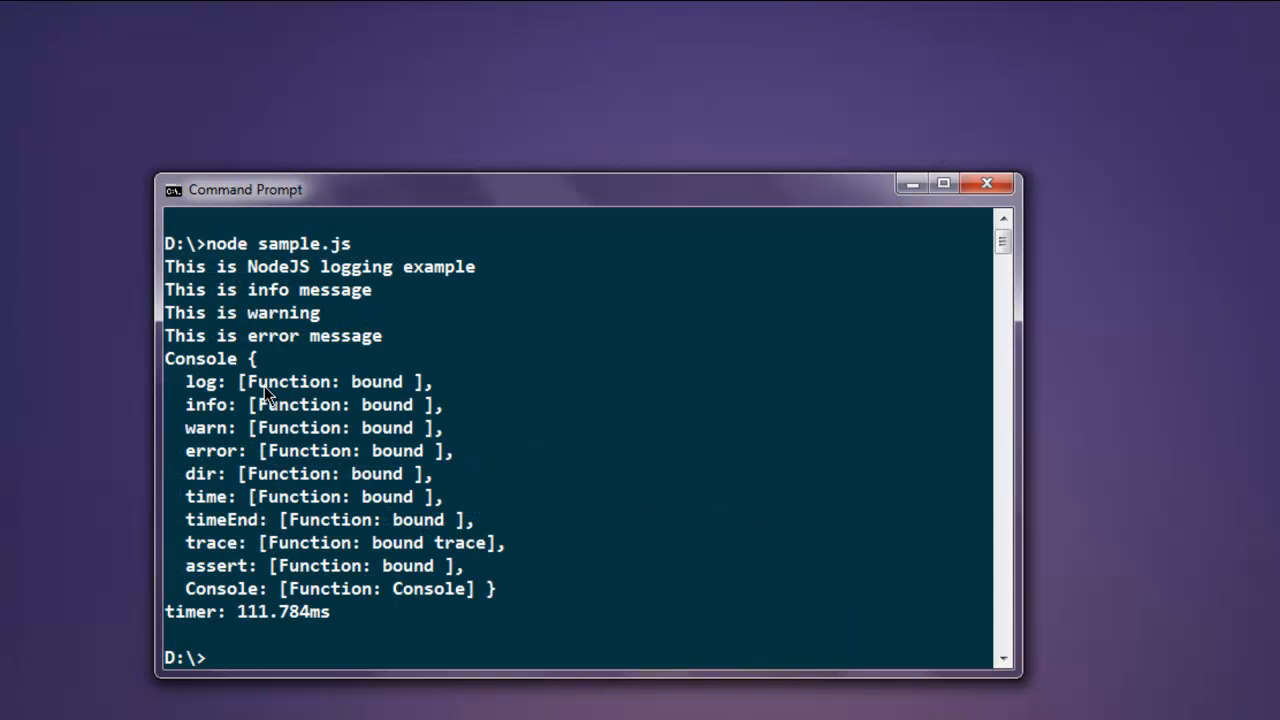
{"action": "mouse_move", "coordinate": [232, 478]}
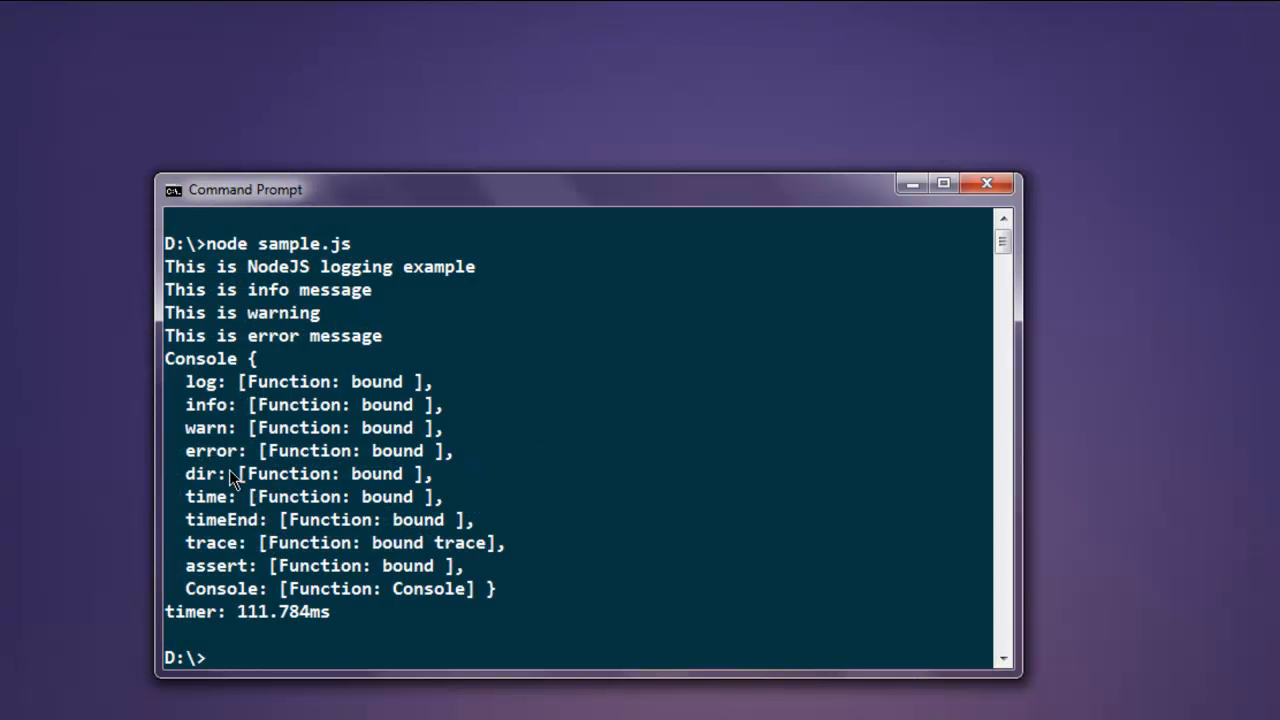
{"action": "mouse_move", "coordinate": [224, 404]}
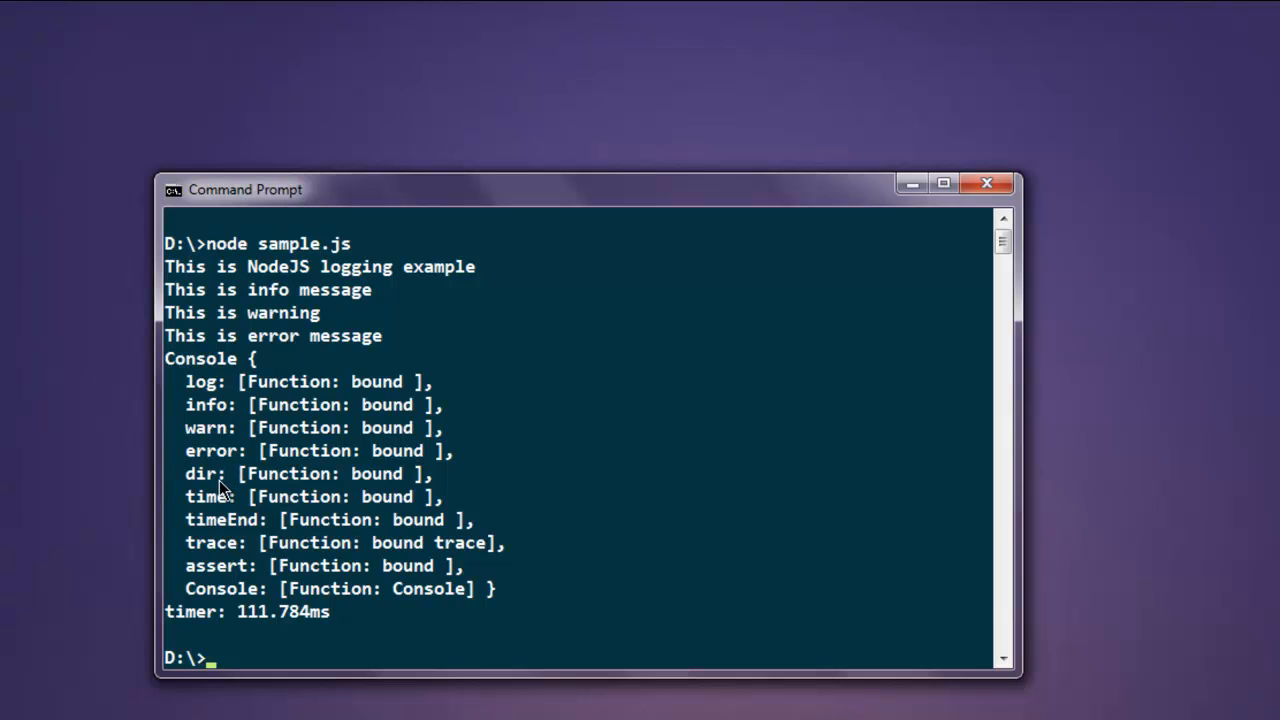
{"action": "mouse_move", "coordinate": [232, 548]}
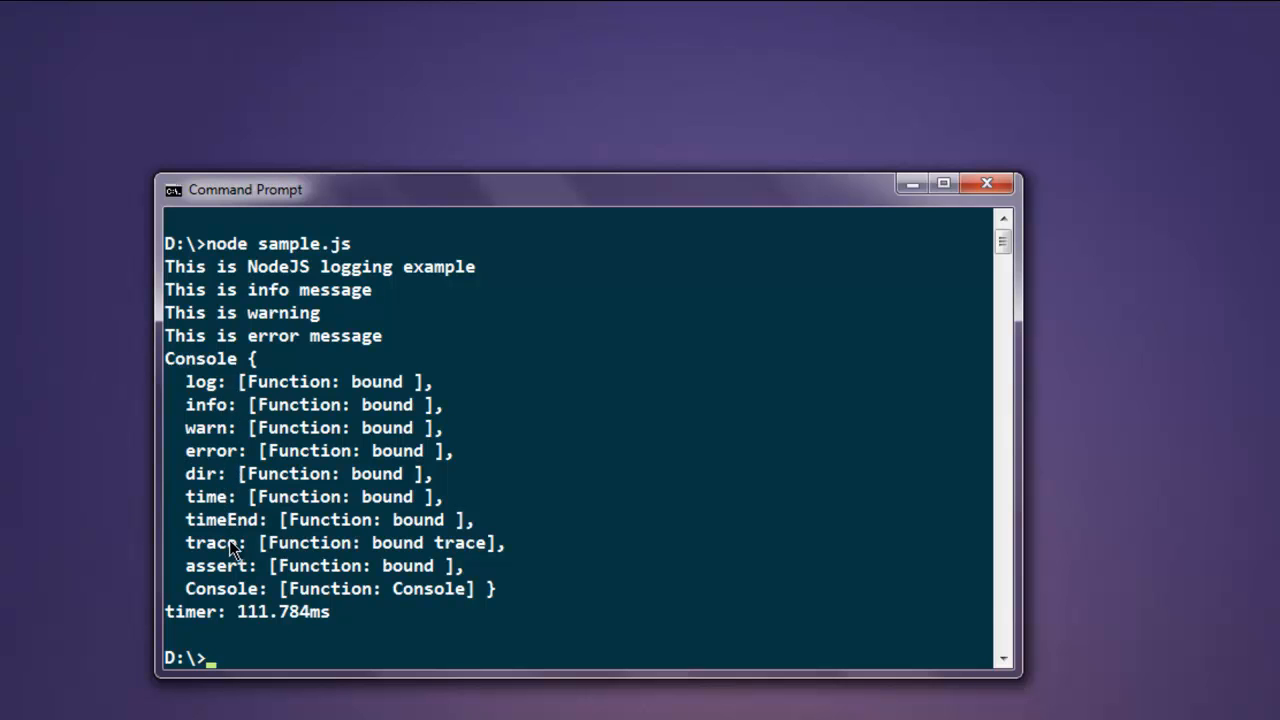
{"action": "mouse_move", "coordinate": [228, 612]}
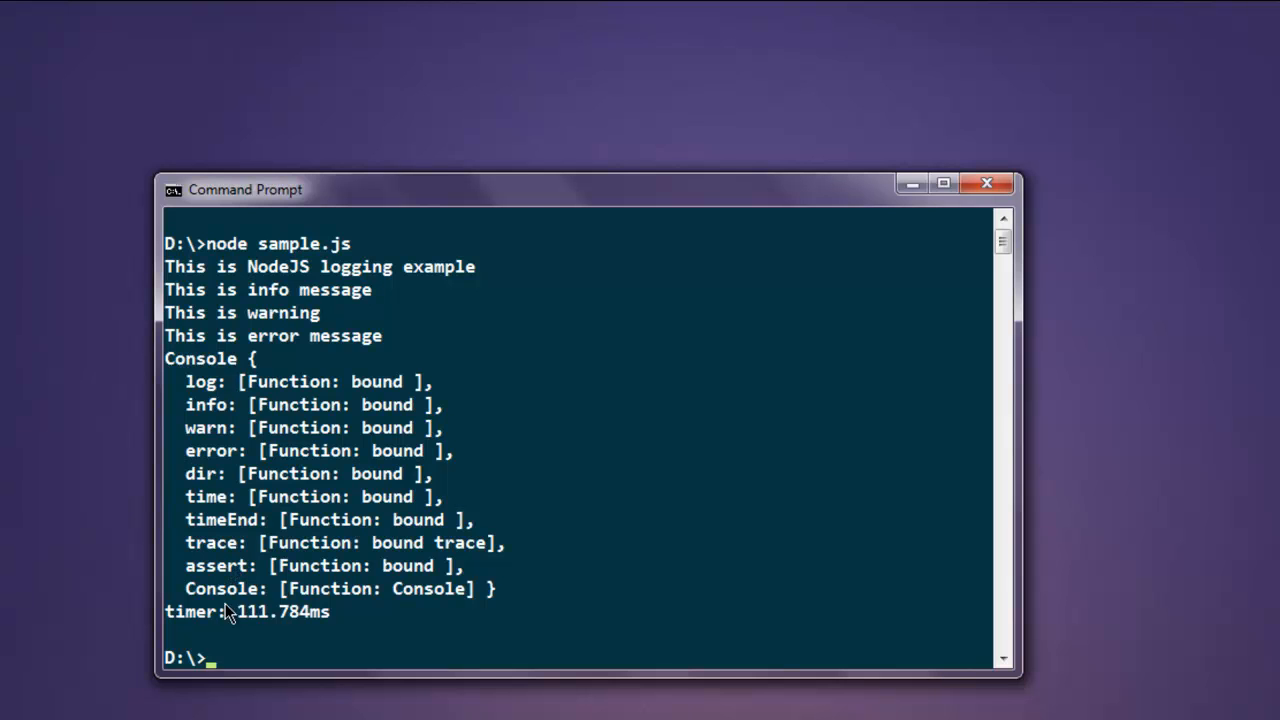
{"action": "mouse_move", "coordinate": [454, 564]}
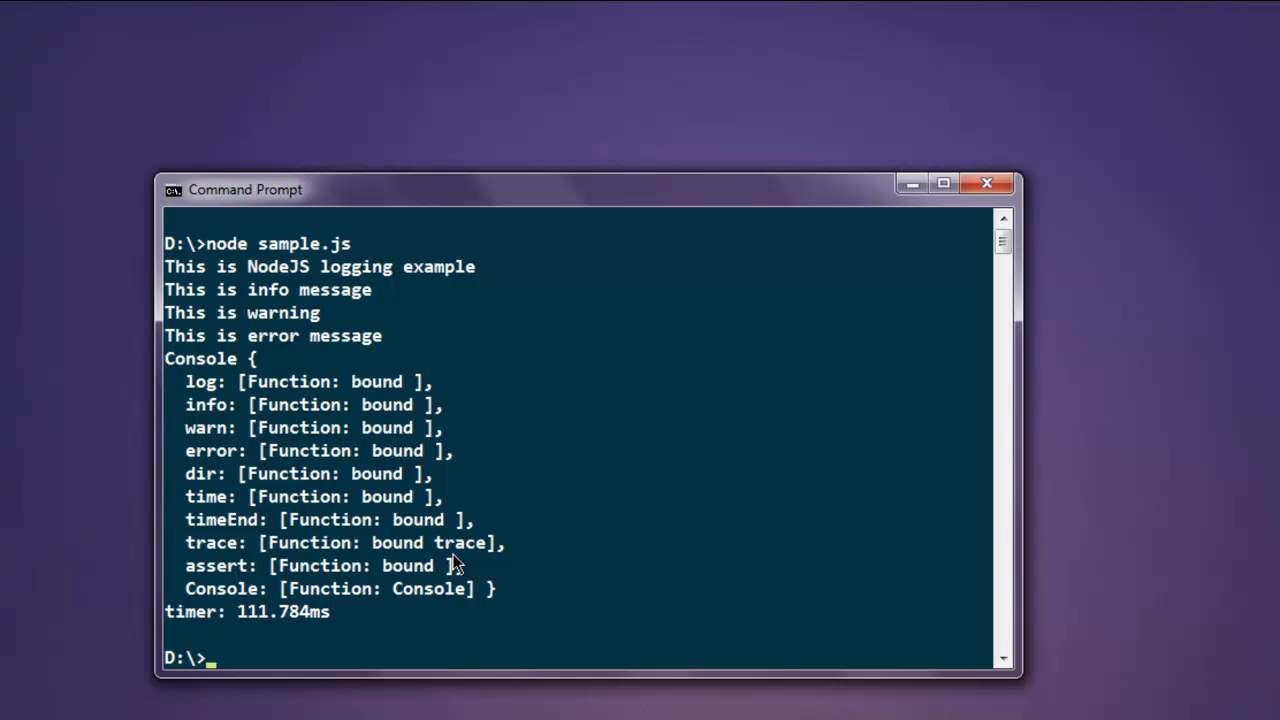
{"action": "mouse_move", "coordinate": [192, 634]}
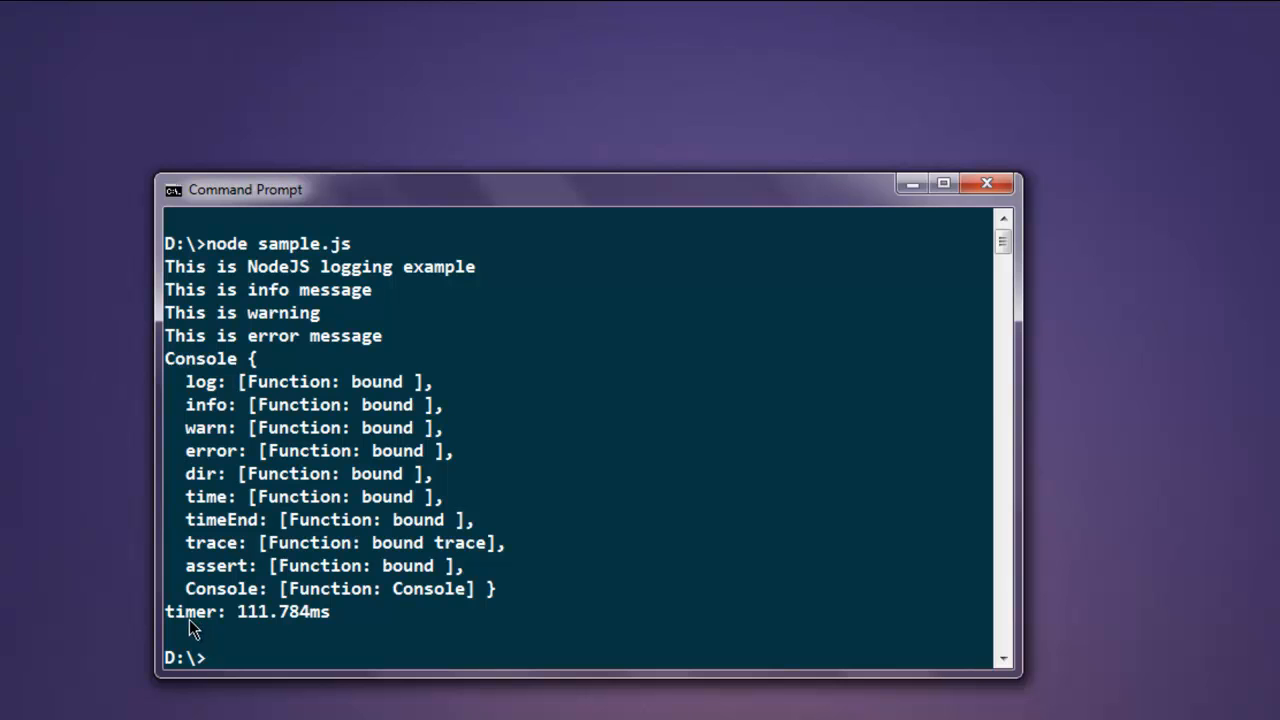
{"action": "mouse_move", "coordinate": [230, 612]}
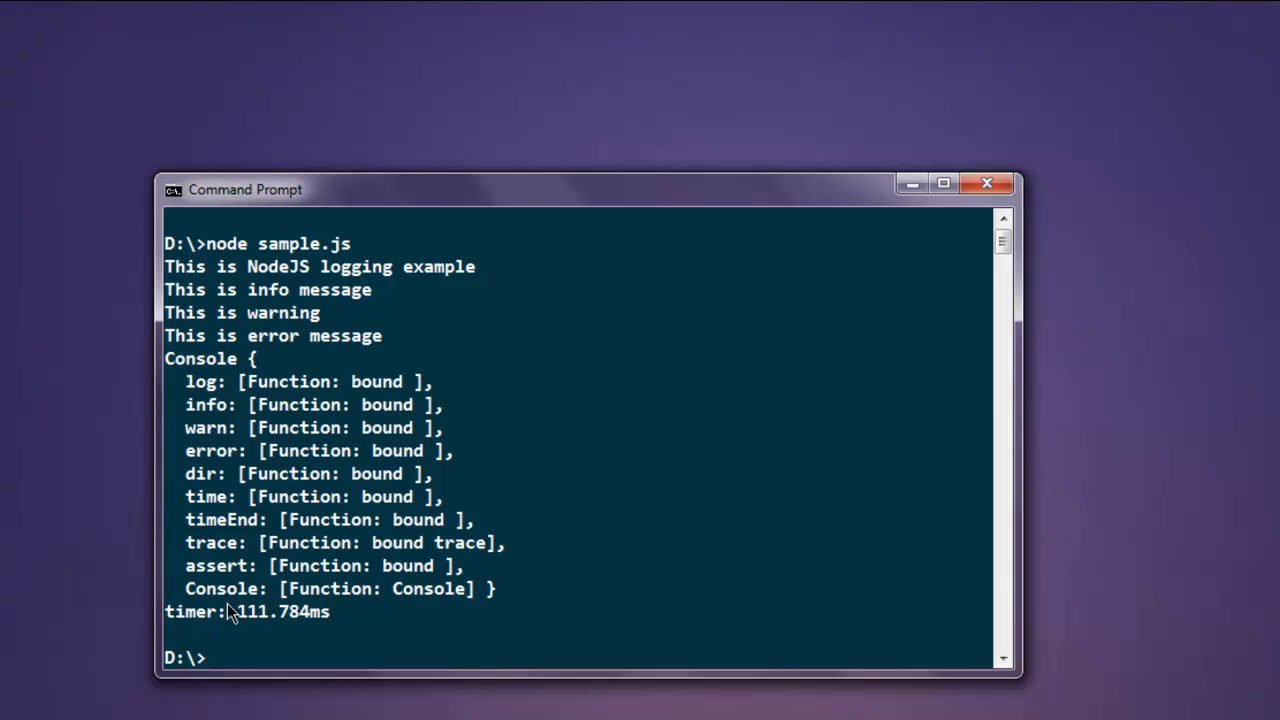
{"action": "mouse_move", "coordinate": [252, 584]}
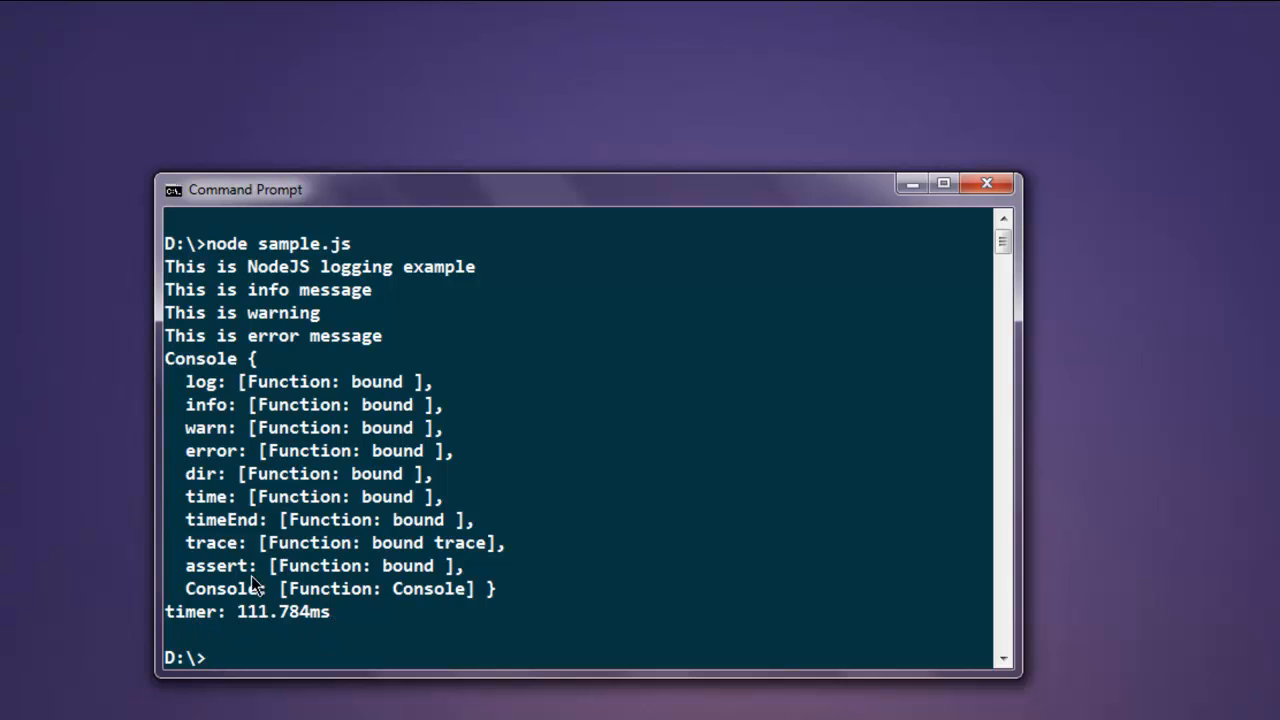
{"action": "mouse_move", "coordinate": [248, 628]}
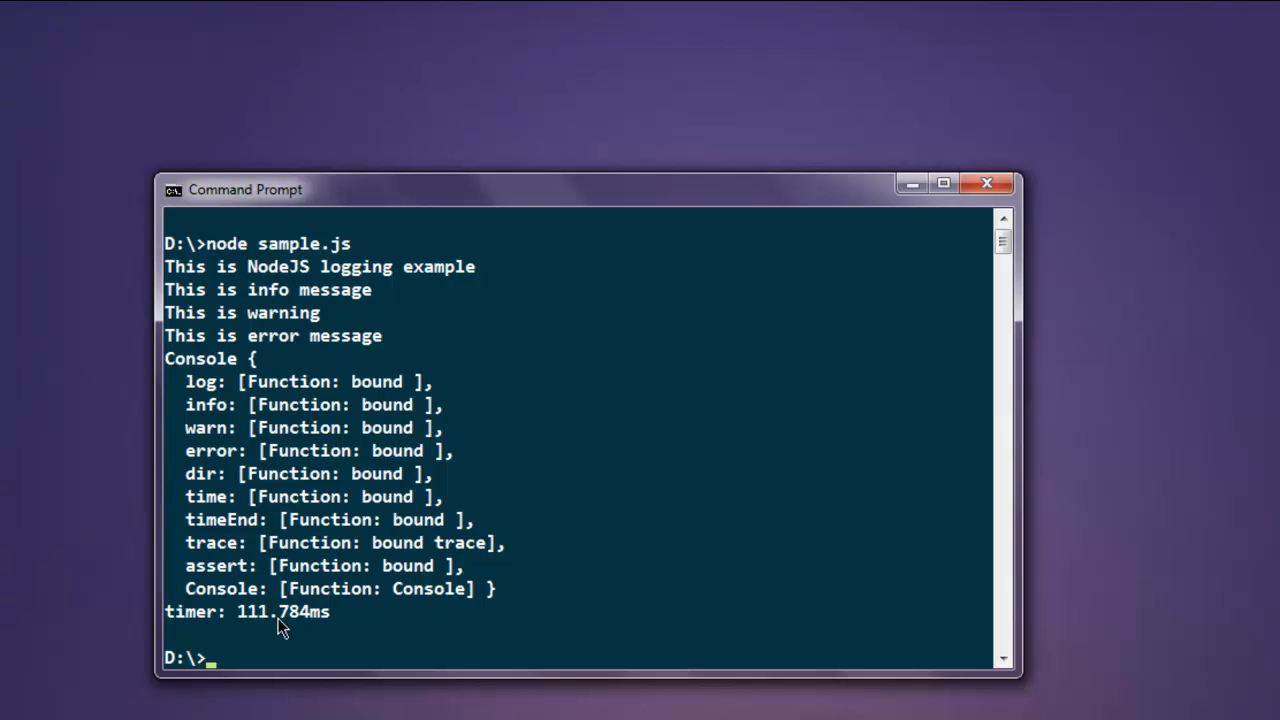
{"action": "mouse_move", "coordinate": [336, 624]}
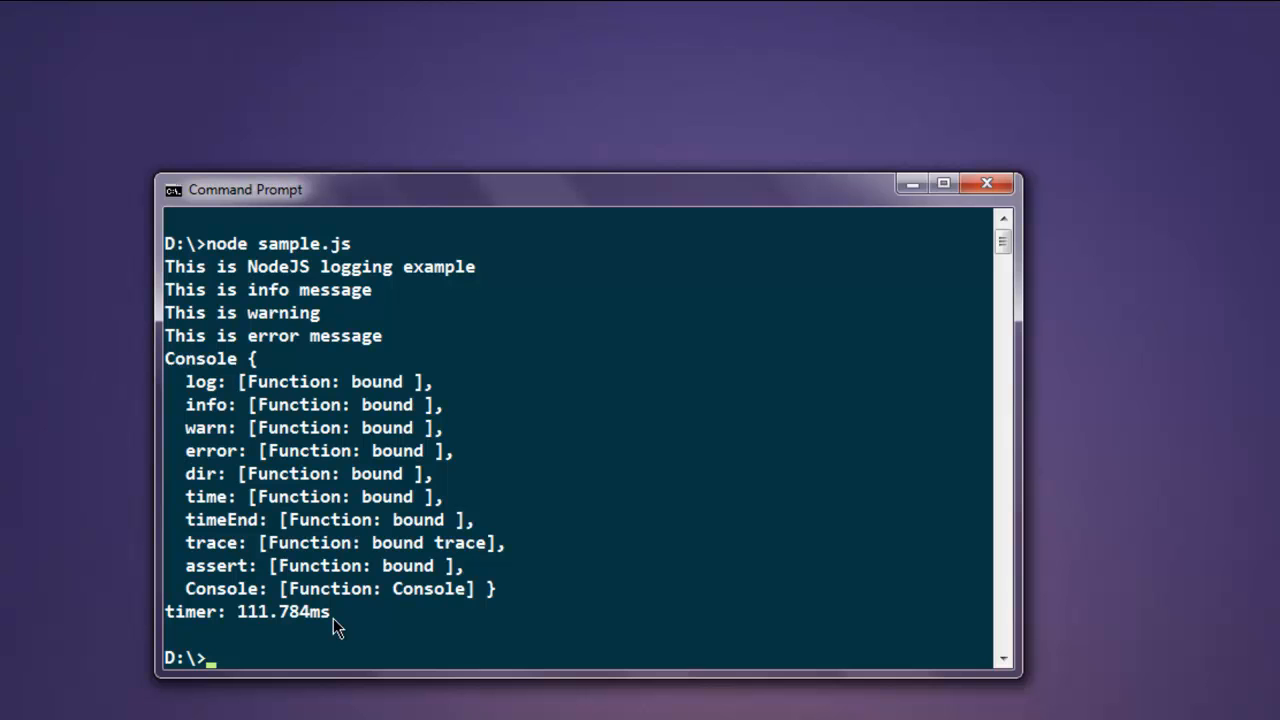